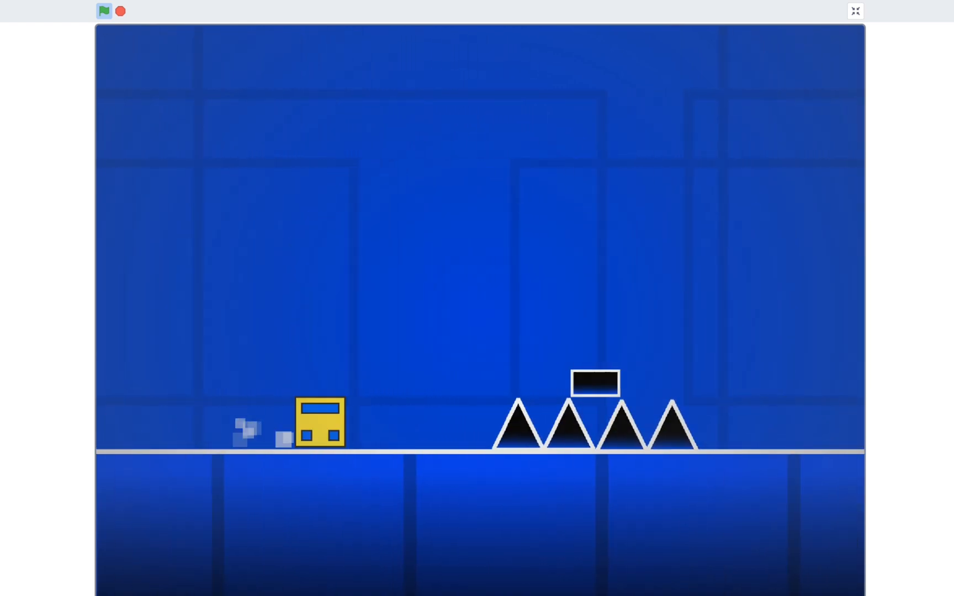
Exit the full-screen game preview to get back to the Player sprite's code
left_click(854, 11)
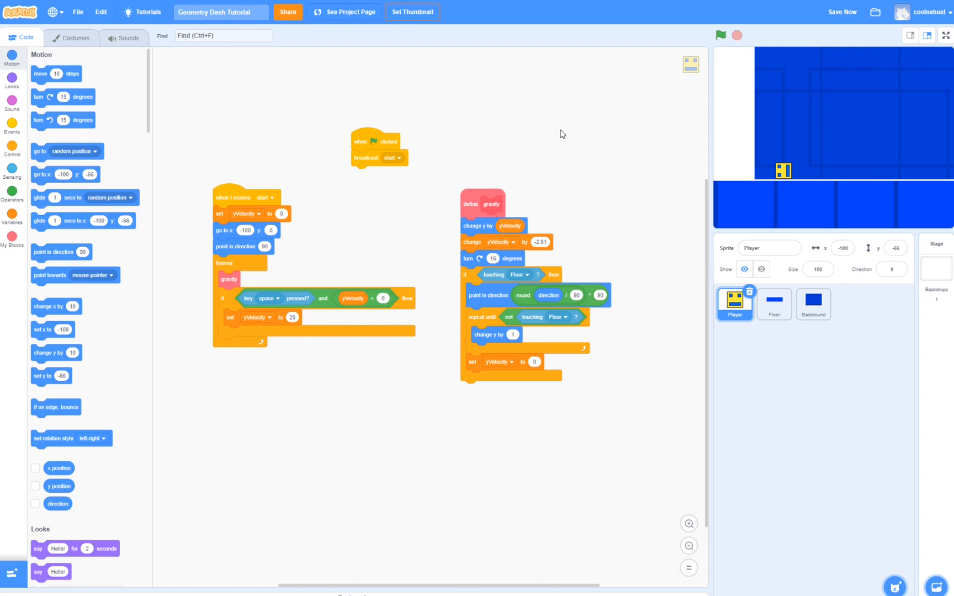
mouse_move(534, 134)
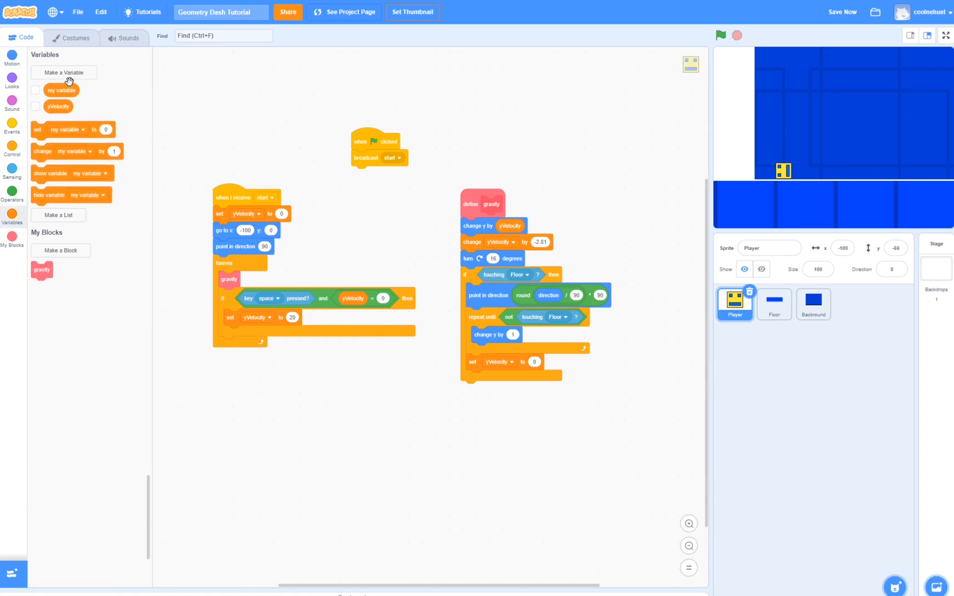
Create a new variable named playerX for the project
left_click(63, 72)
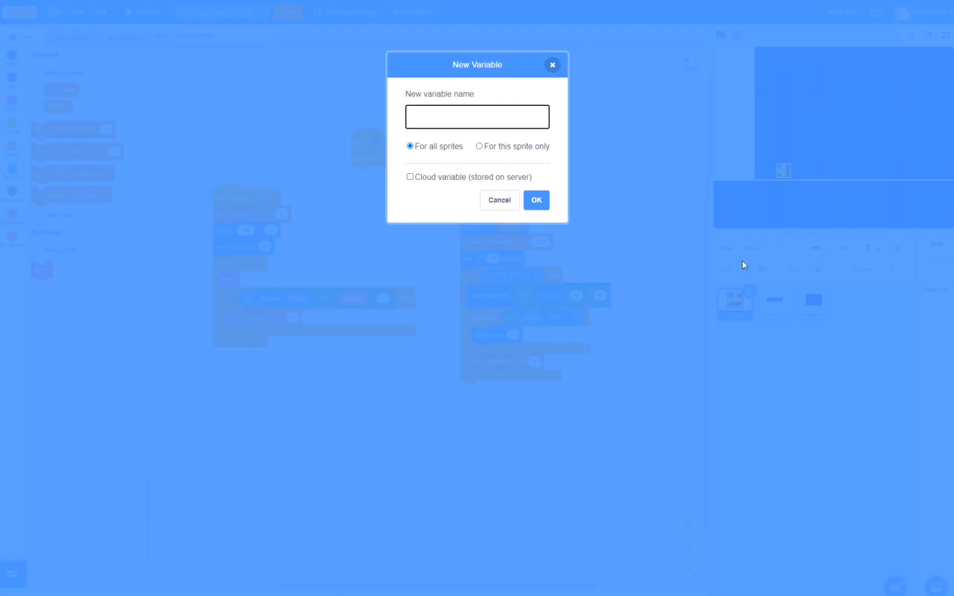
type("player")
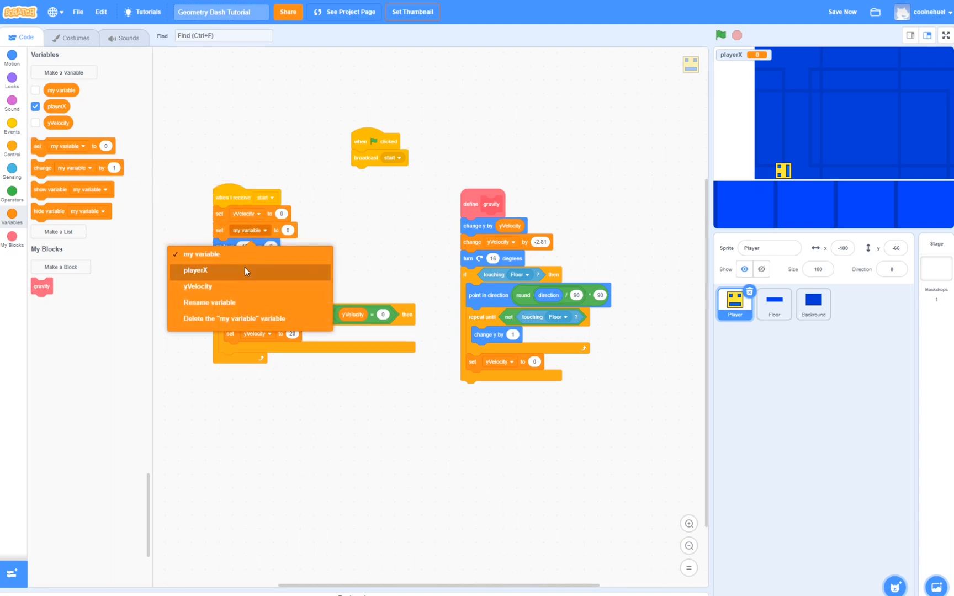
Reset playerX to 0 at start and change playerX by -12 inside the forever loop
left_click(196, 270)
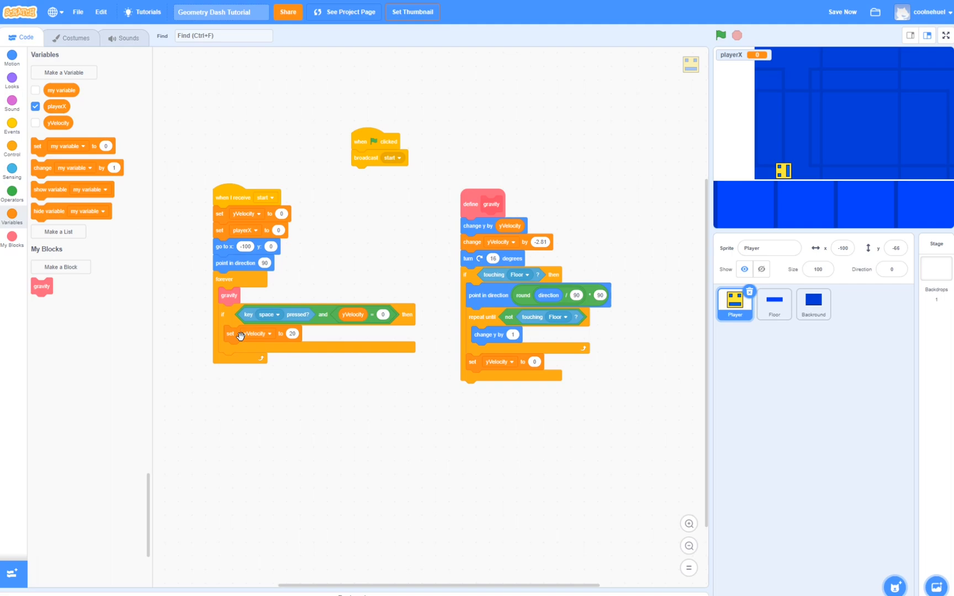
left_click_drag(59, 167, 277, 380)
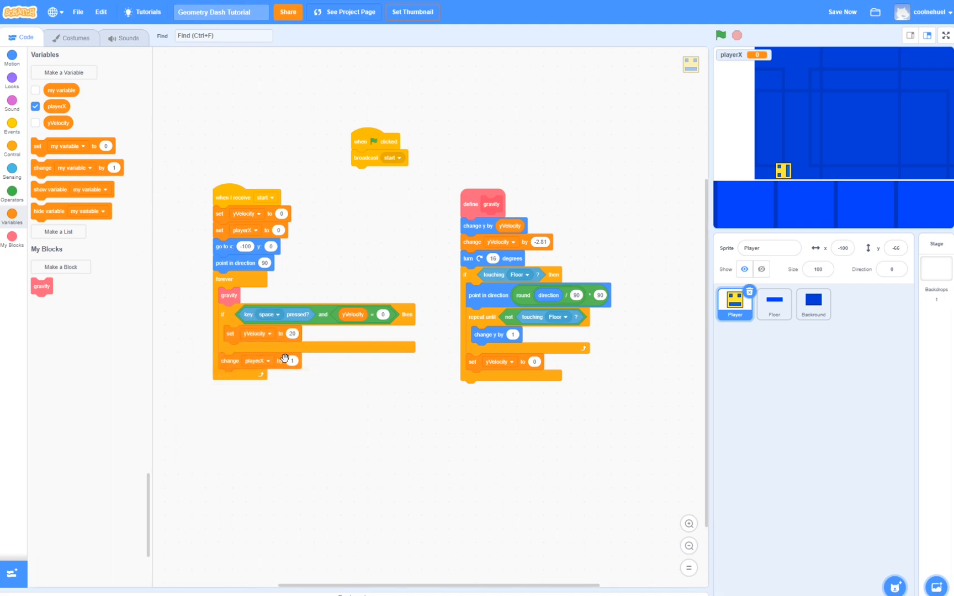
type("-12")
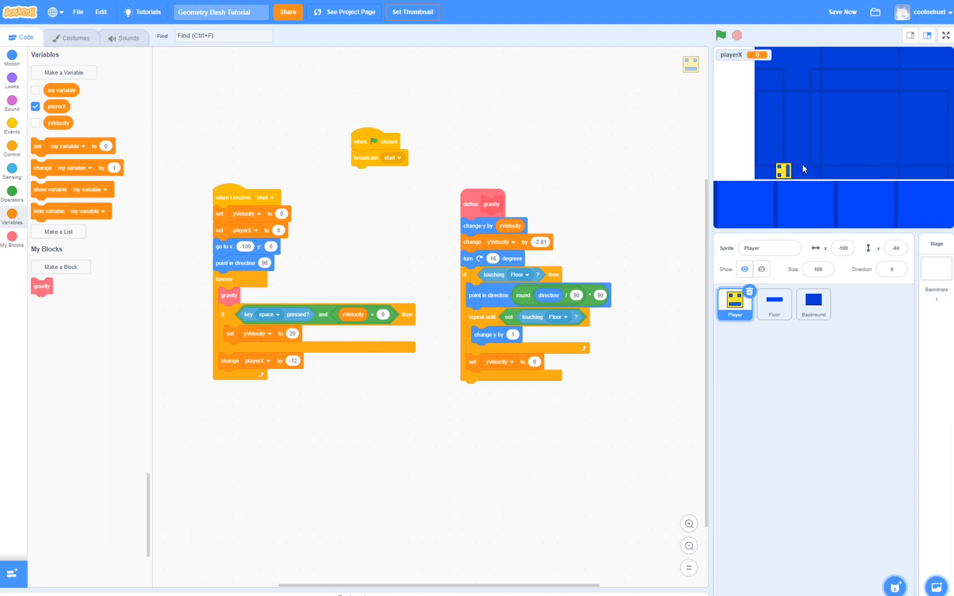
mouse_move(761, 173)
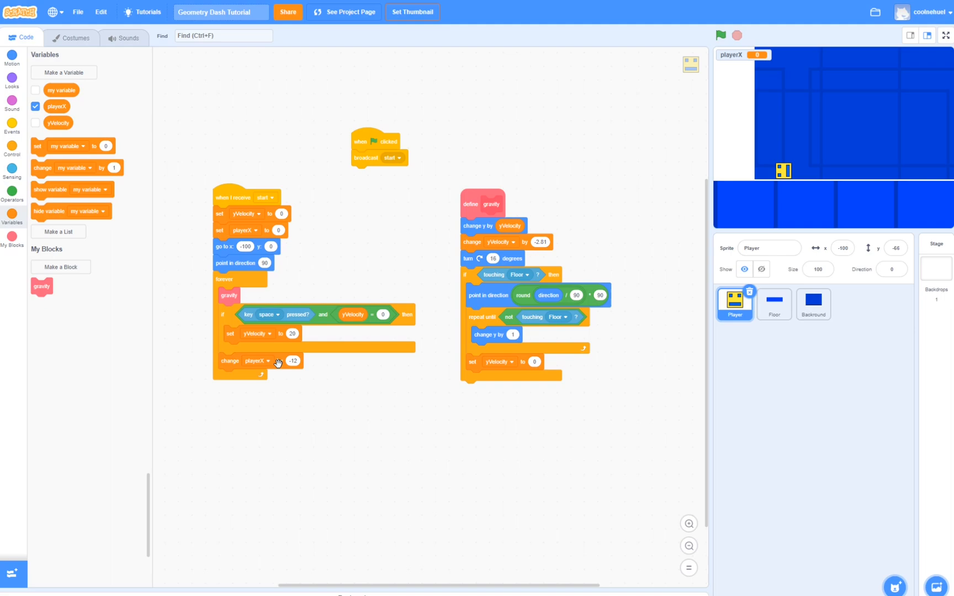
mouse_move(384, 331)
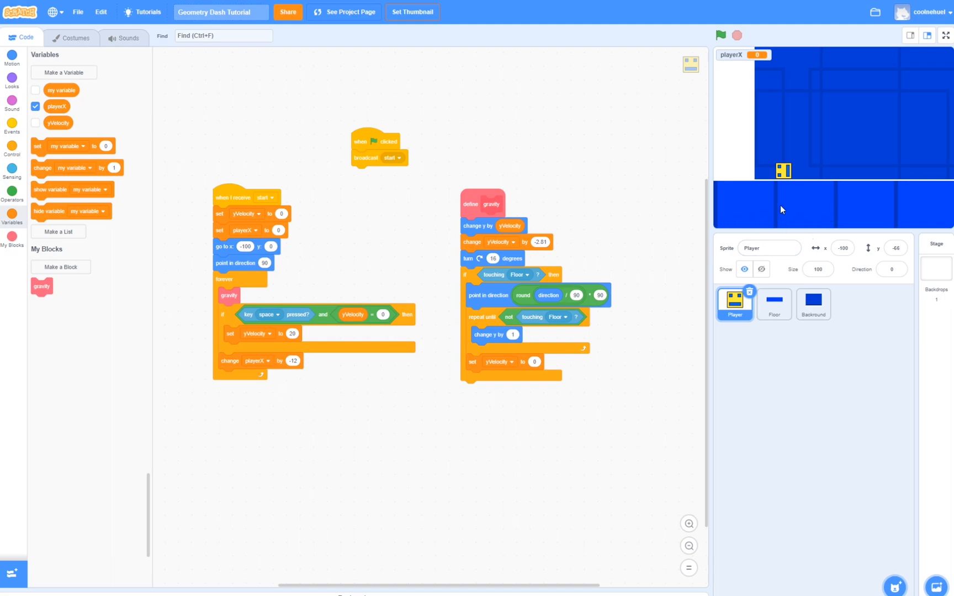
Give the Floor sprite a green-flag script that repeats 10 times creating a clone of itself
left_click(774, 304)
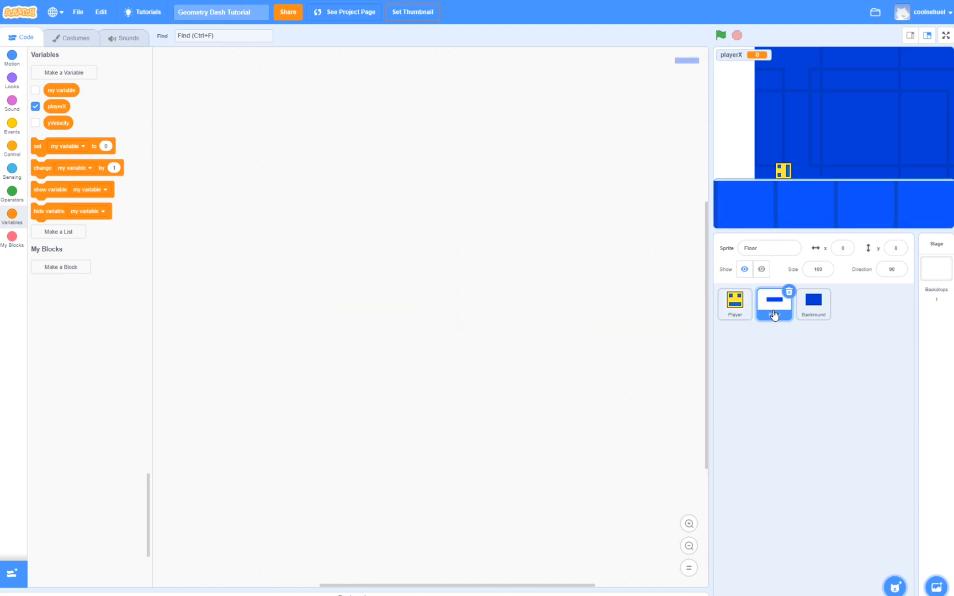
left_click(12, 124)
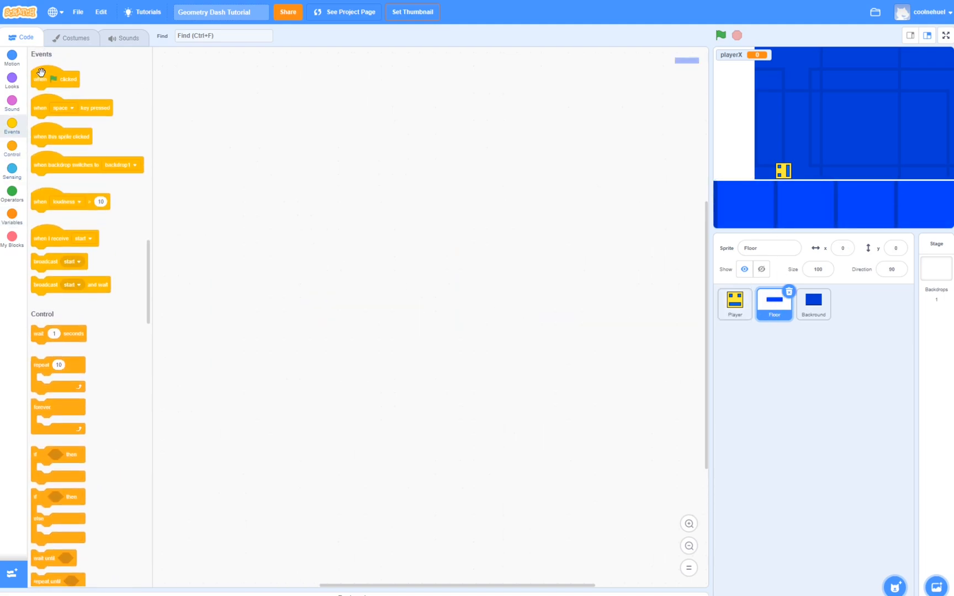
left_click_drag(55, 78, 491, 205)
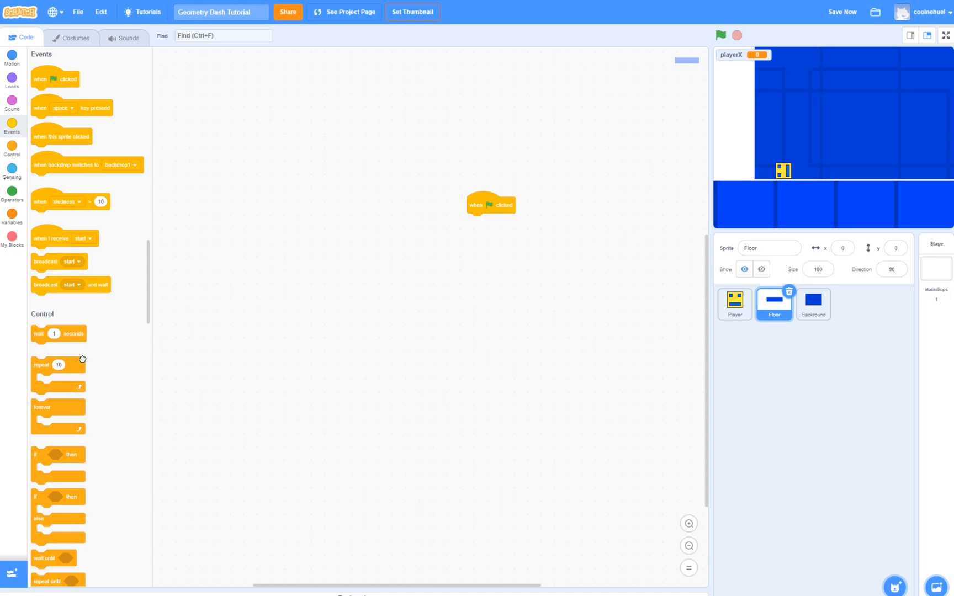
left_click_drag(58, 364, 493, 221)
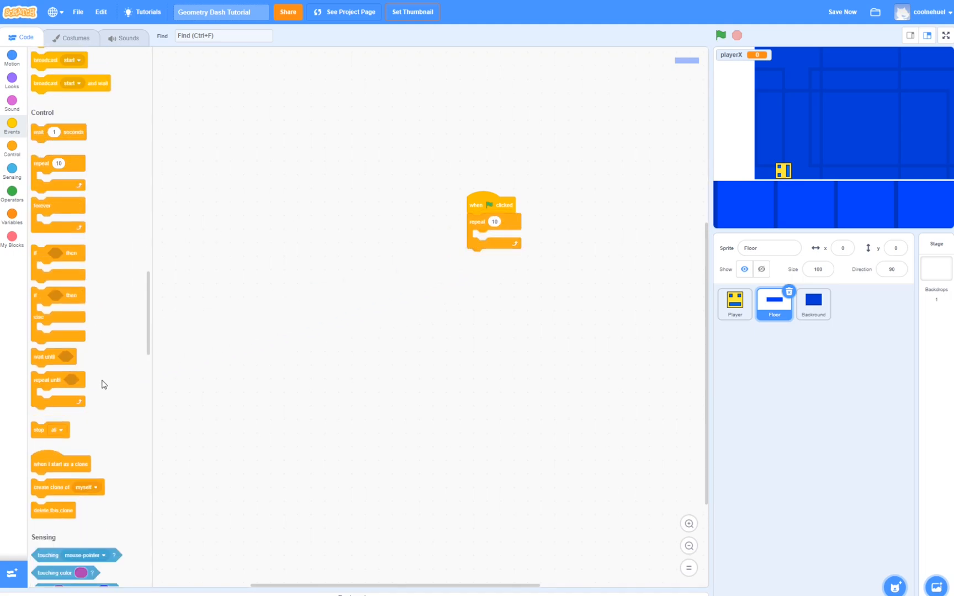
left_click_drag(67, 487, 497, 238)
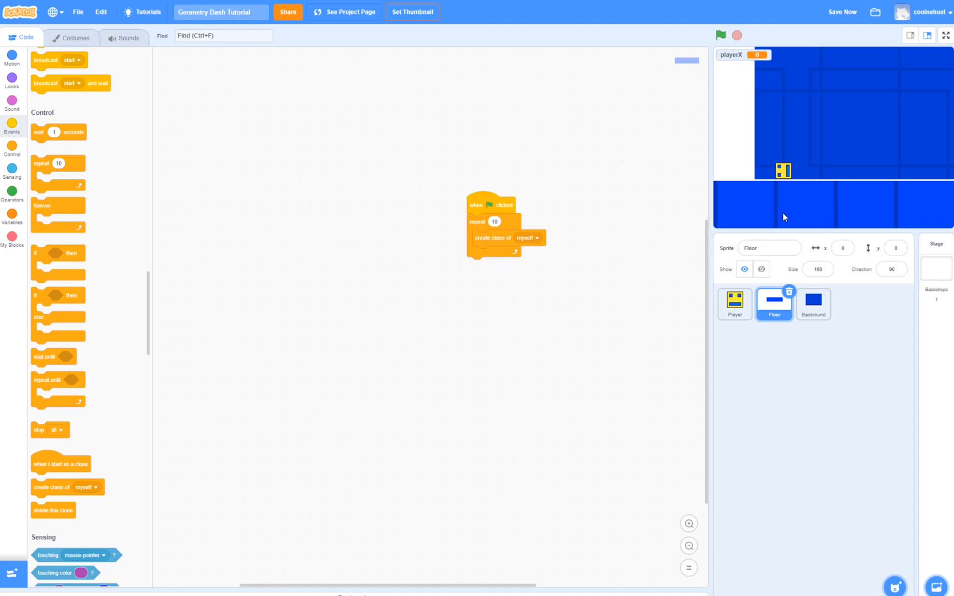
mouse_move(830, 207)
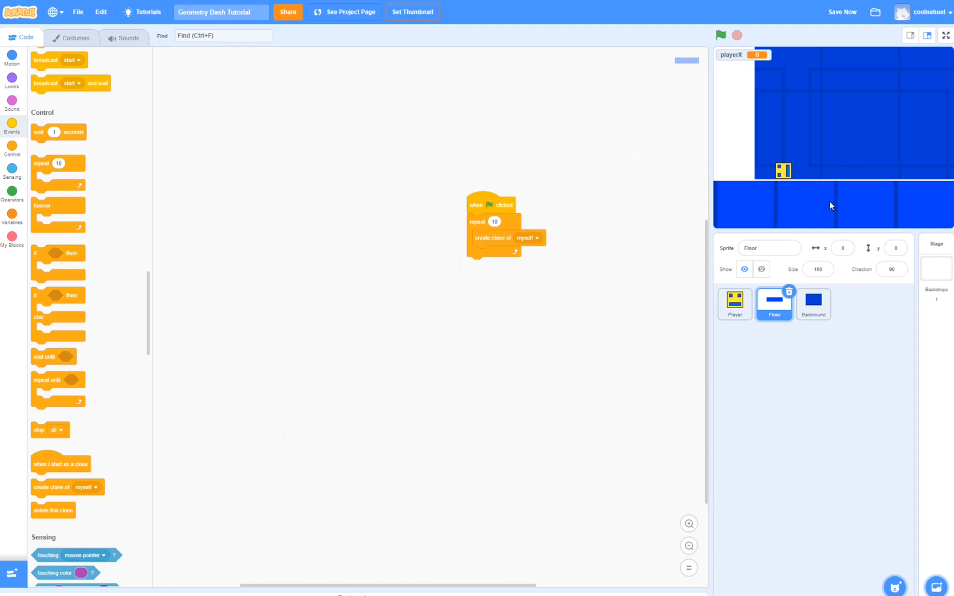
mouse_move(757, 193)
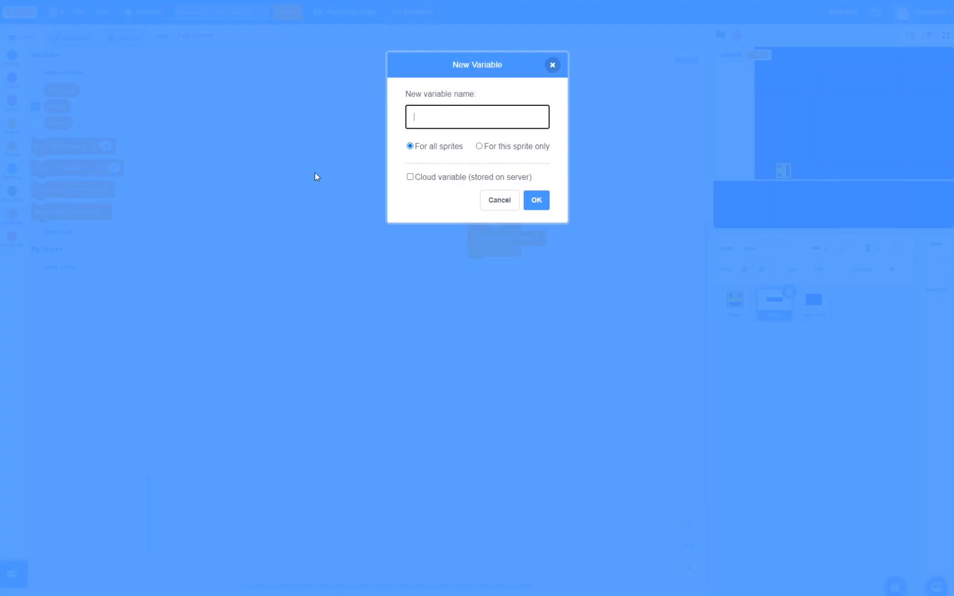
Create a variable x that belongs to the Floor sprite only
type("x")
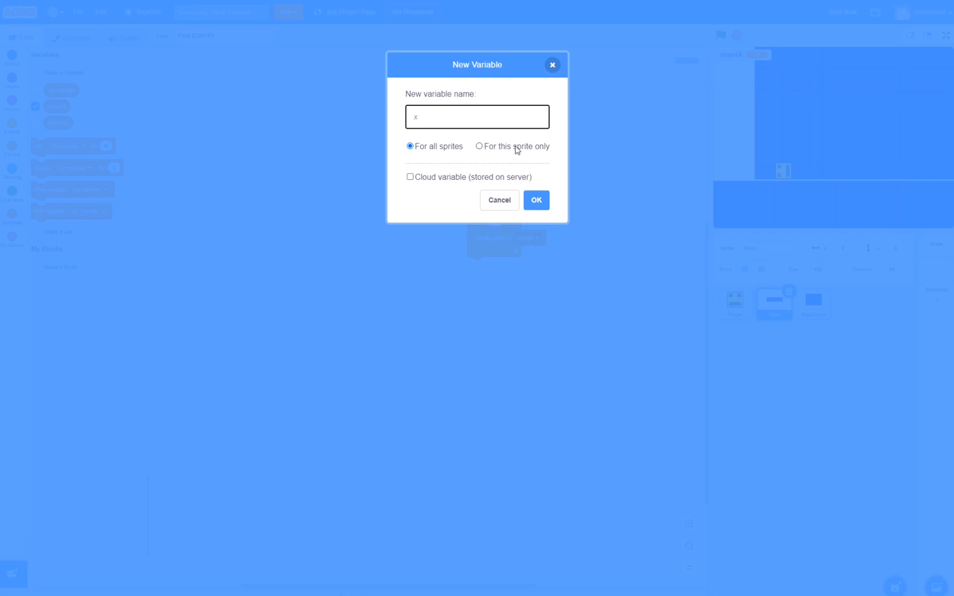
left_click(481, 146)
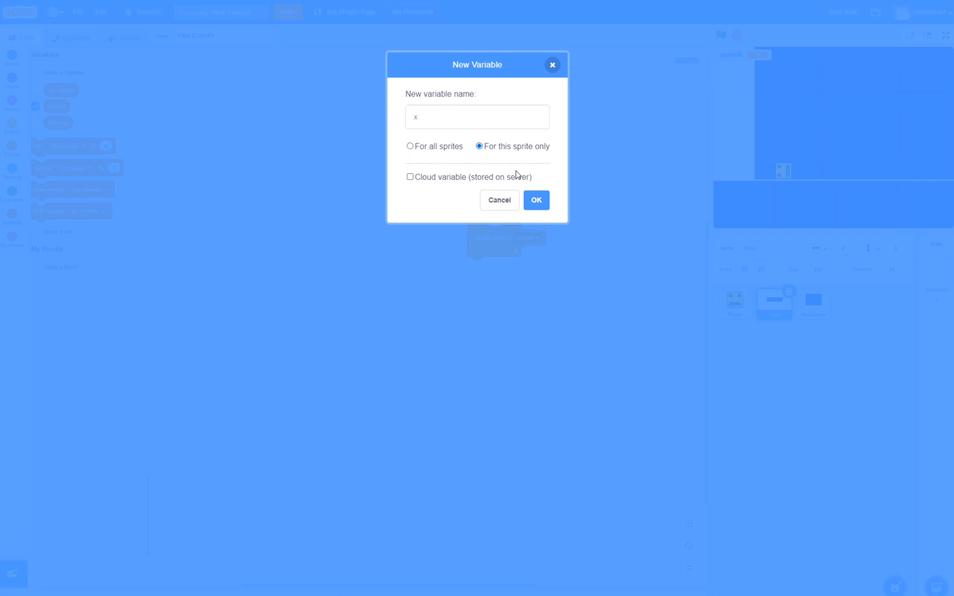
left_click(536, 200)
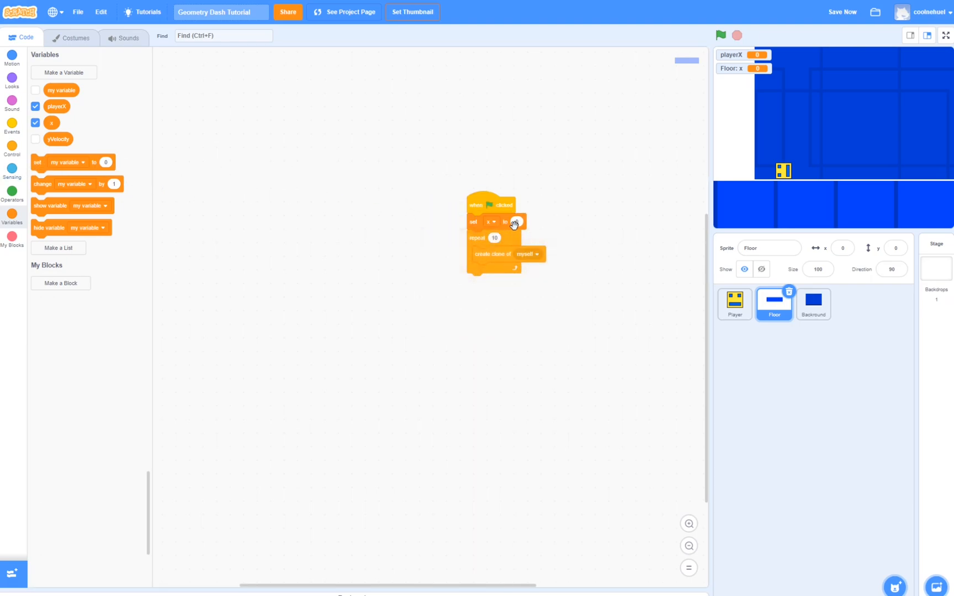
Start the Floor's x at -460 before the cloning loop
type("-460")
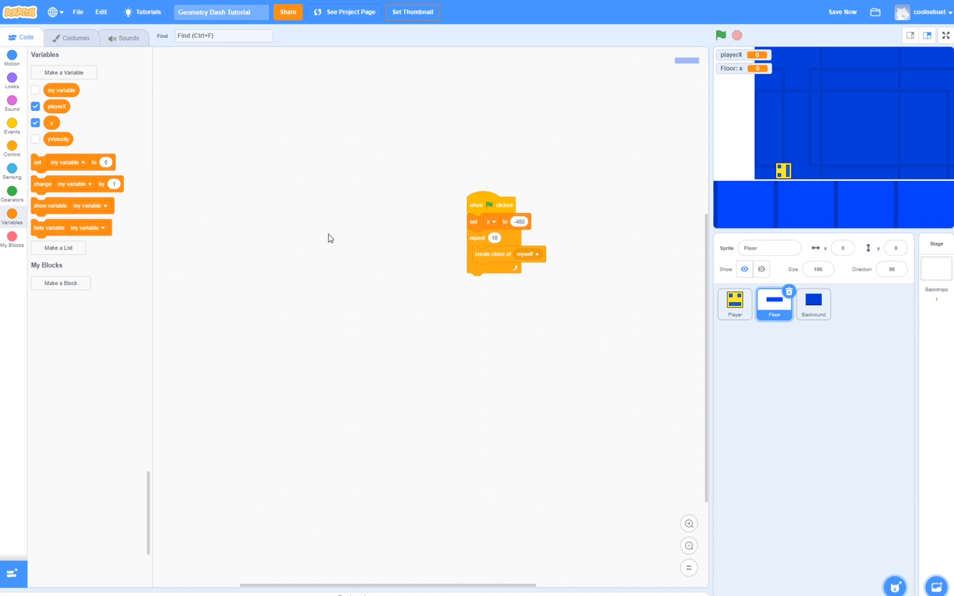
left_click(516, 270)
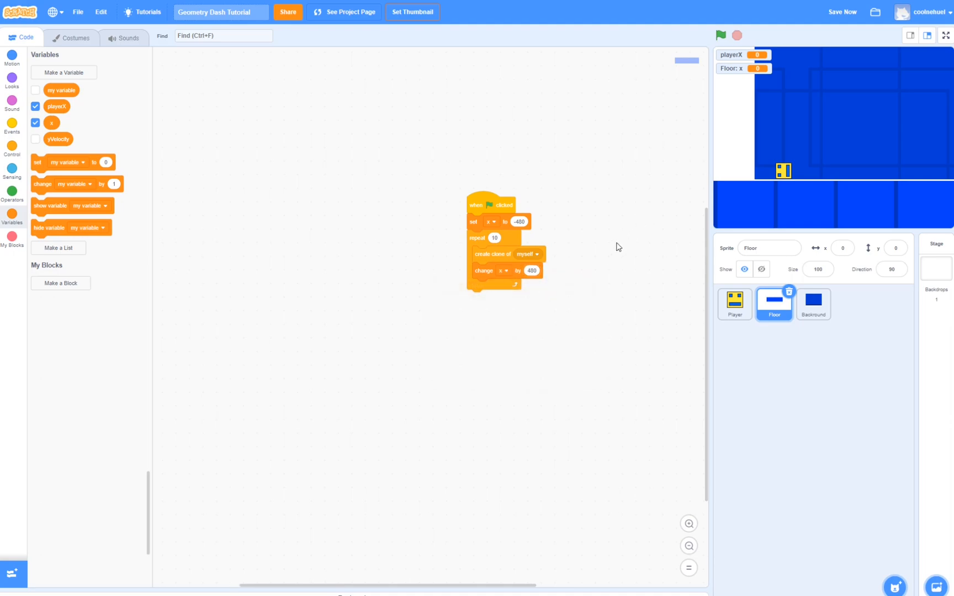
mouse_move(593, 272)
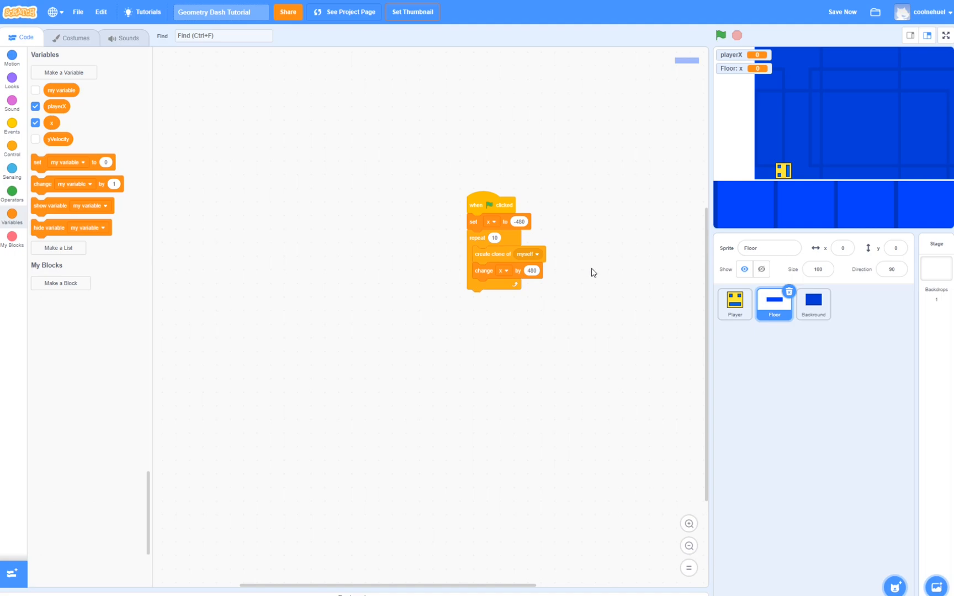
mouse_move(717, 154)
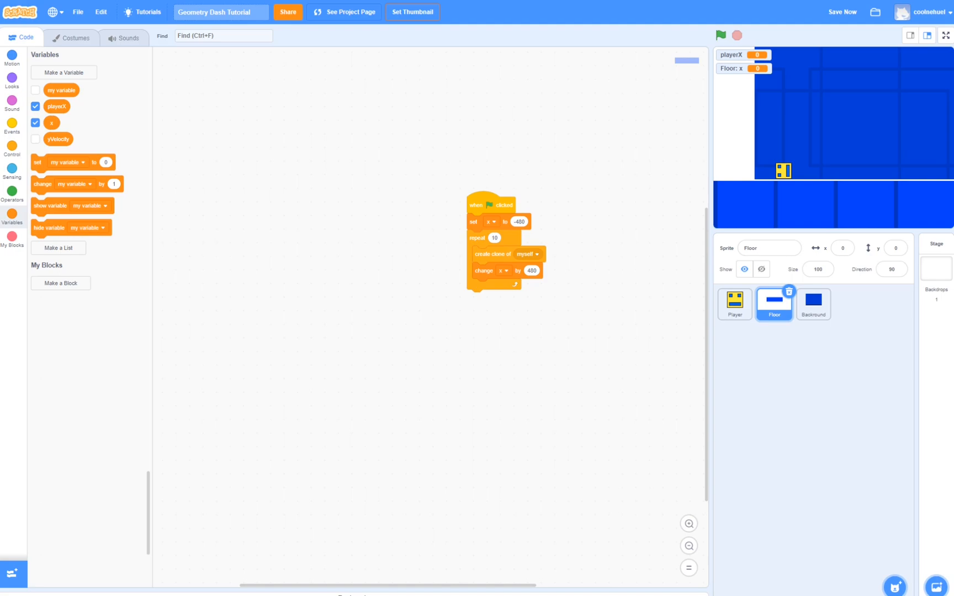
mouse_move(311, 163)
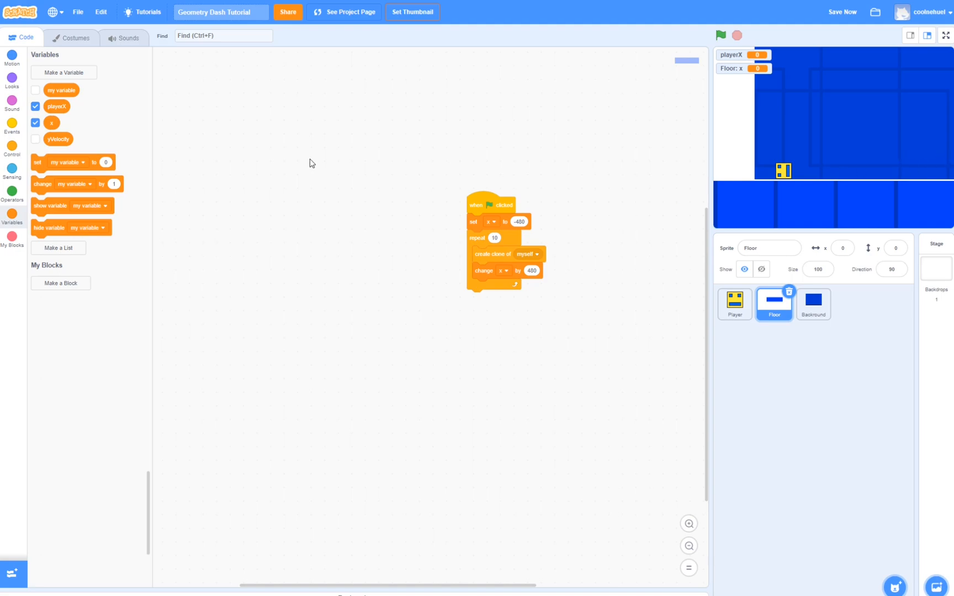
Make each Floor clone forever go to x: playerX + x, y: 0, then run the game
left_click(12, 145)
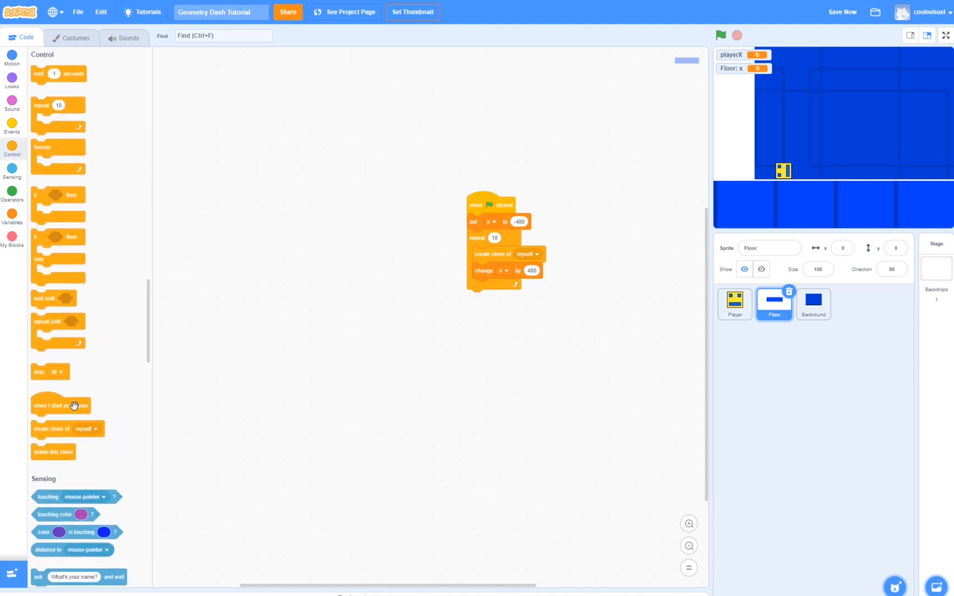
left_click_drag(60, 406, 339, 234)
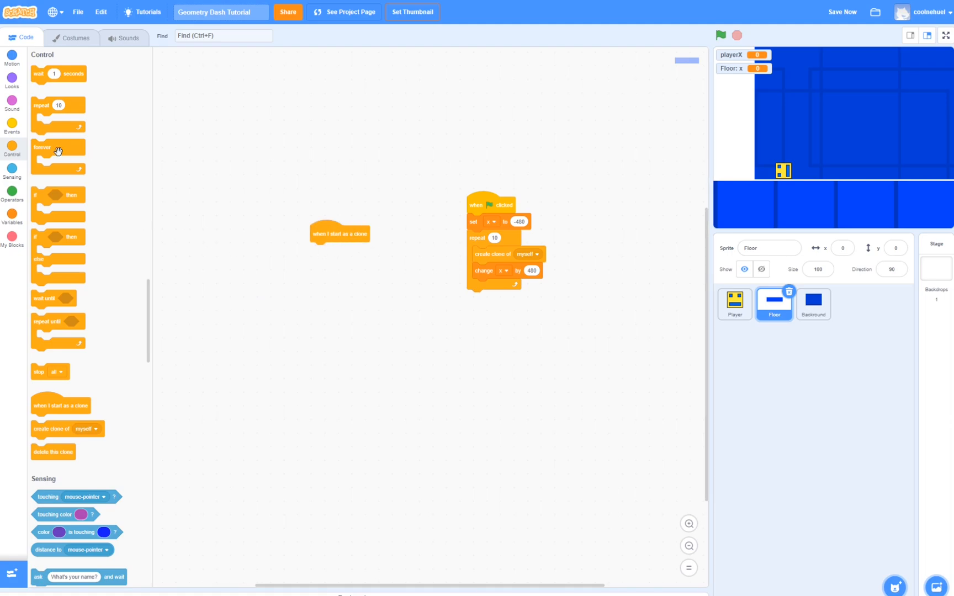
left_click_drag(58, 150, 332, 249)
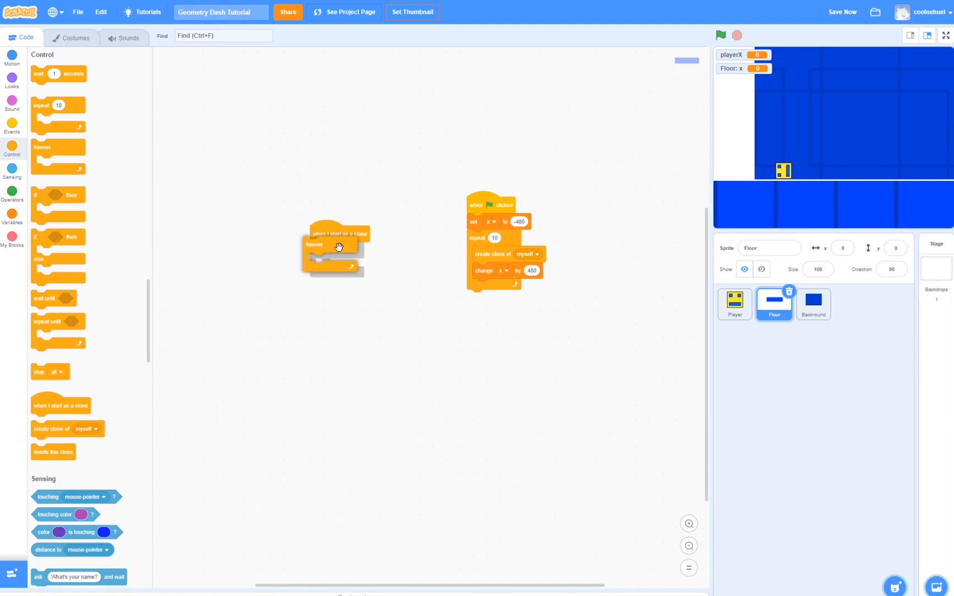
left_click(11, 56)
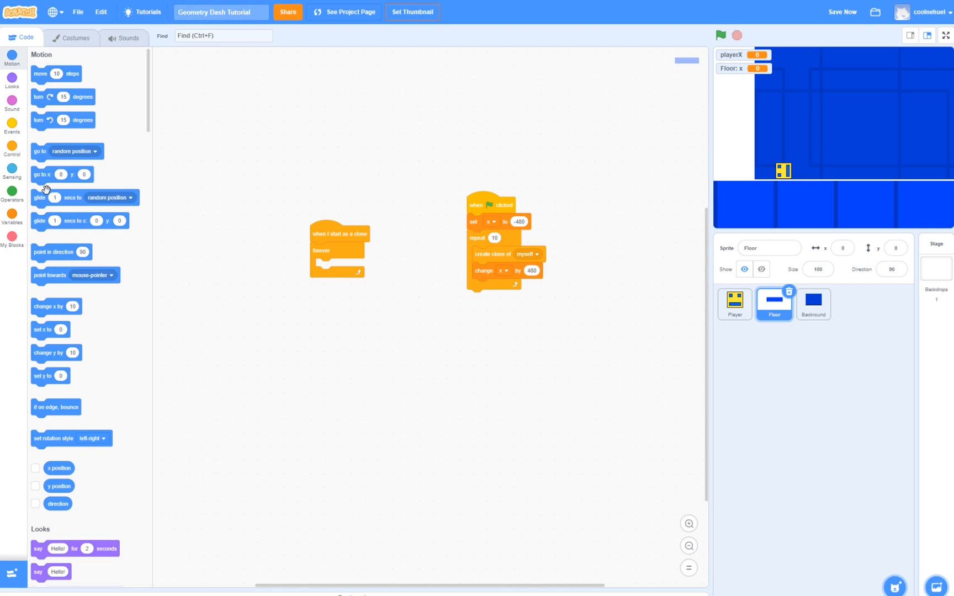
left_click(12, 193)
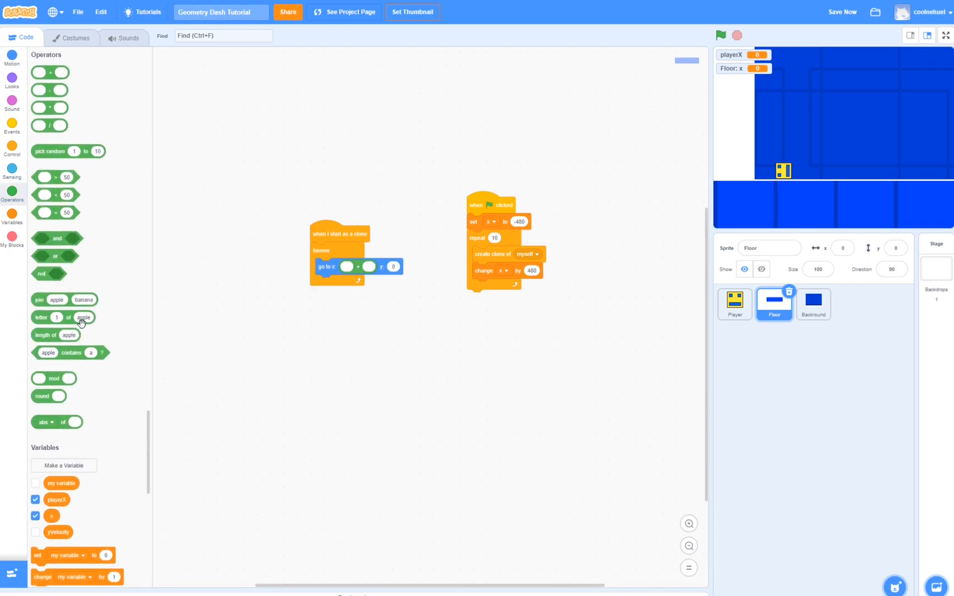
scroll("down", 3)
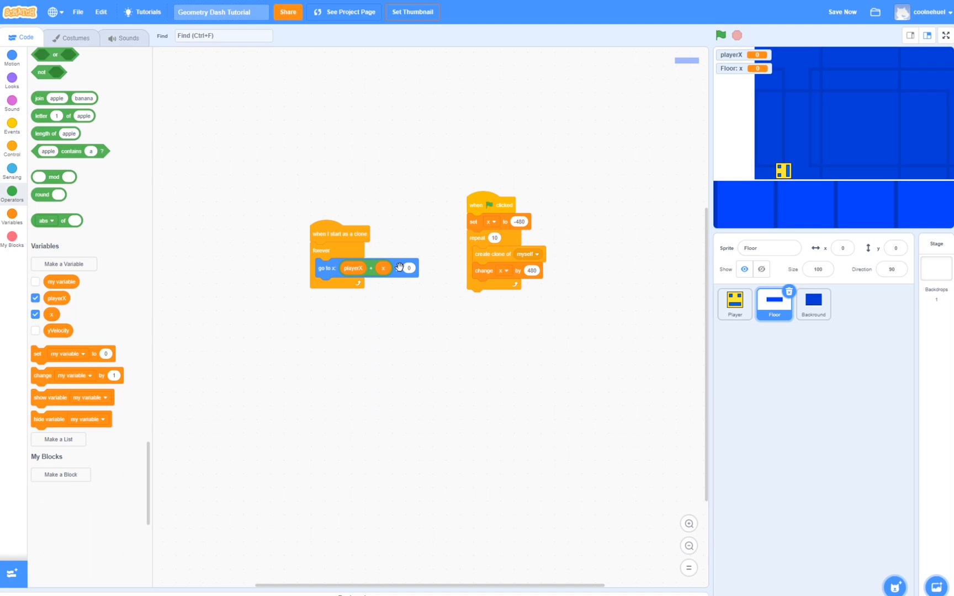
left_click(721, 36)
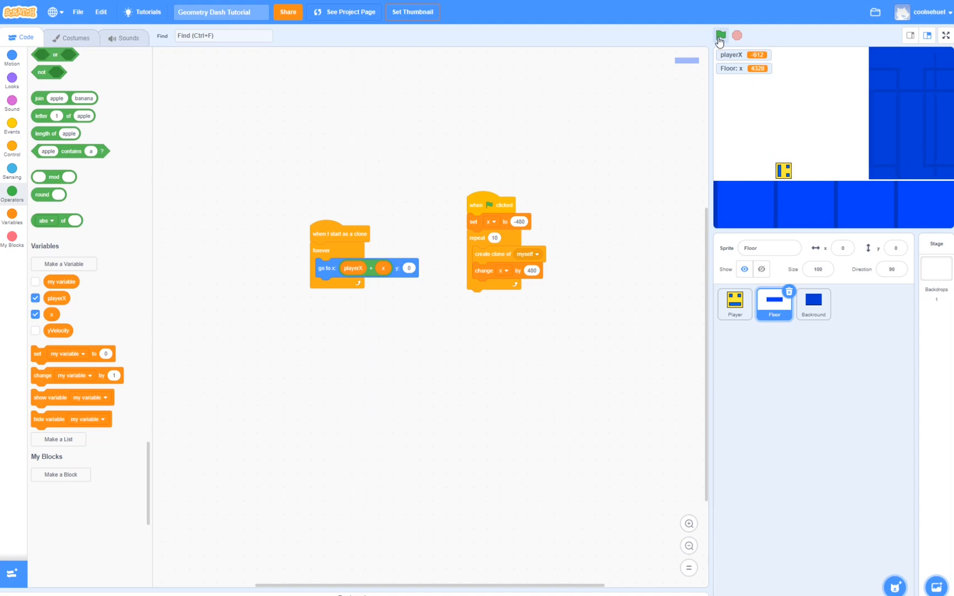
Watch the floor clones scroll with playerX while the game runs
left_click(720, 34)
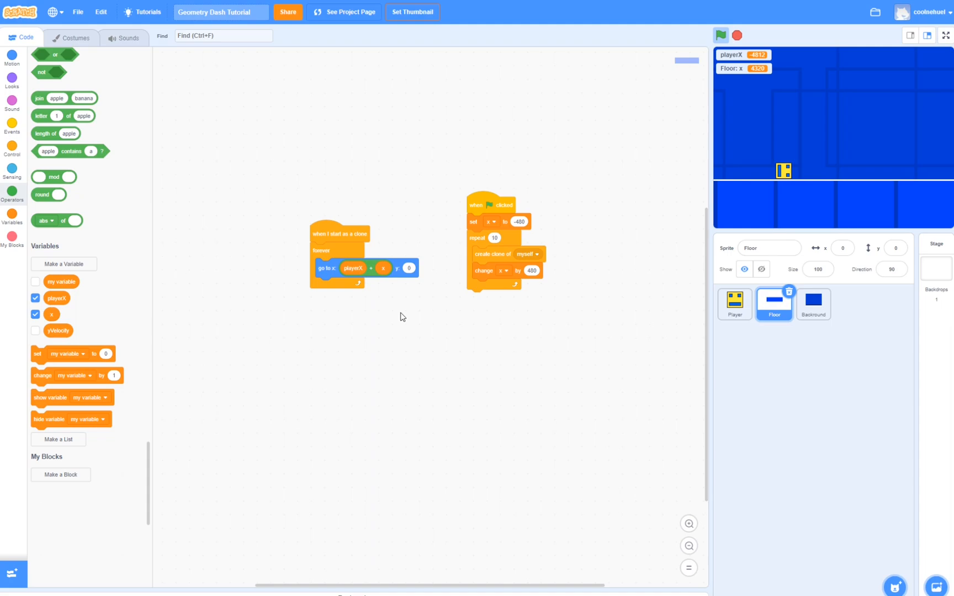
left_click(11, 97)
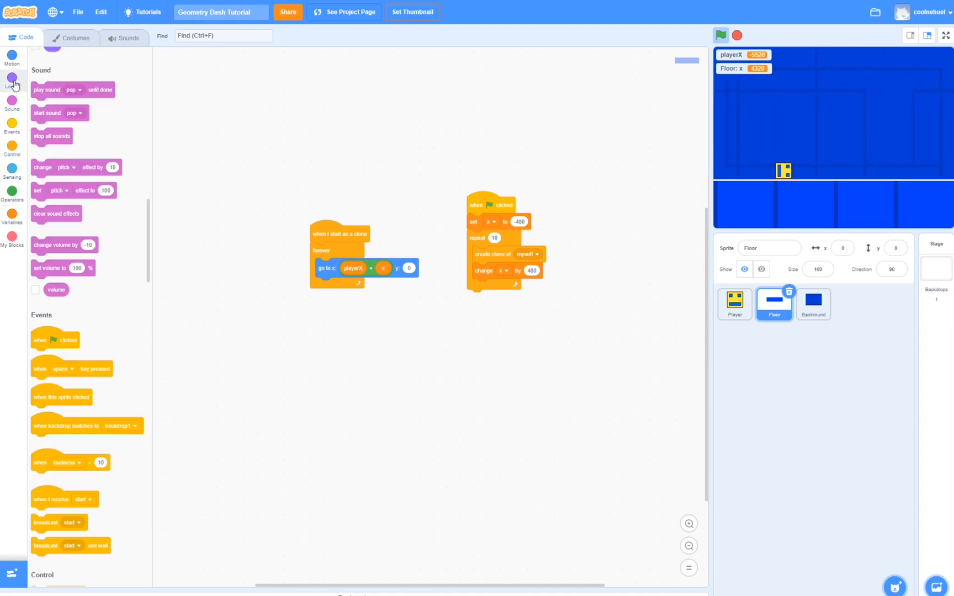
Hide the original Floor at game start and remove the variable readouts from the stage
left_click(11, 78)
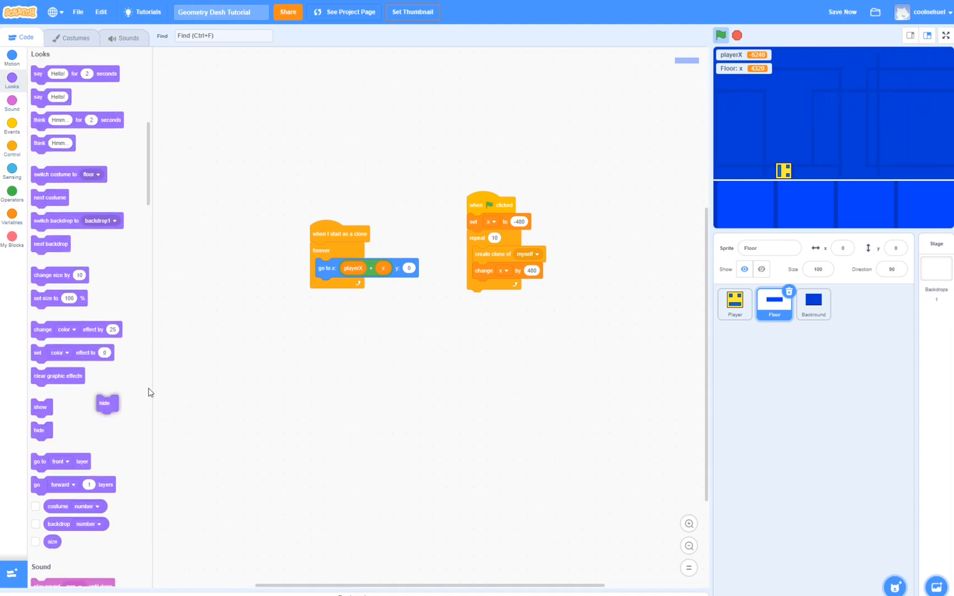
left_click_drag(106, 404, 478, 221)
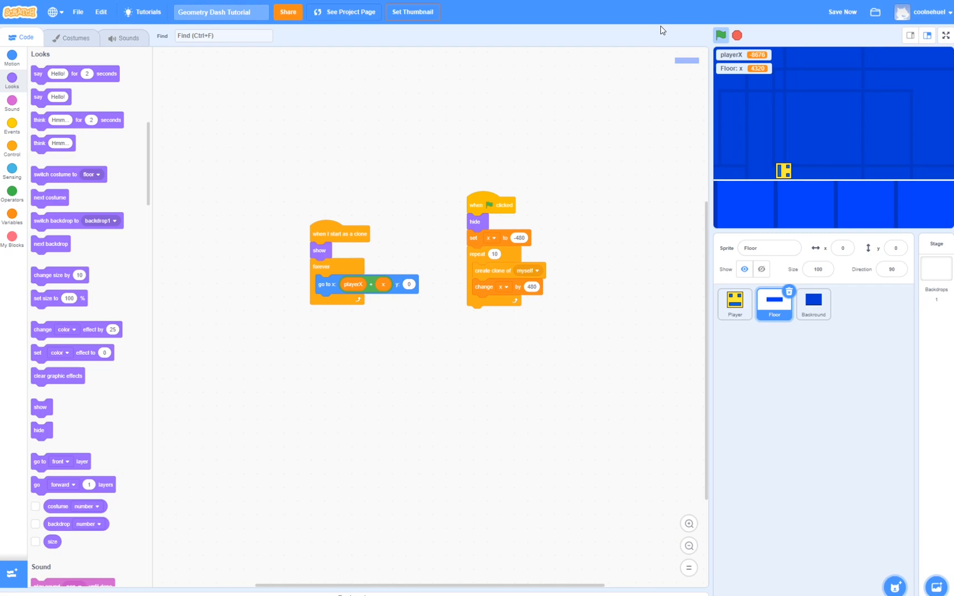
left_click(721, 35)
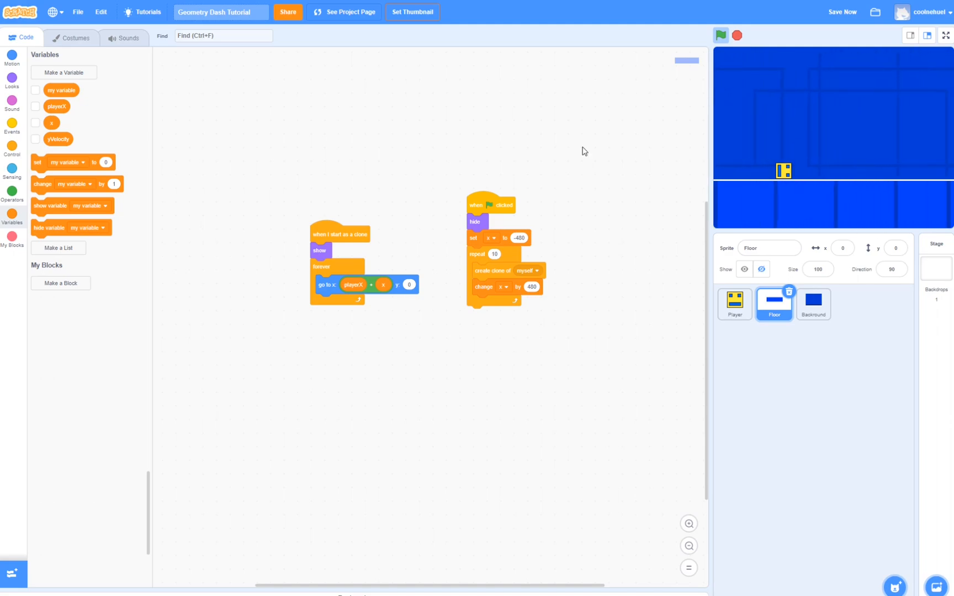
Duplicate the floor costume into floor2 and look through the block costumes
left_click(71, 37)
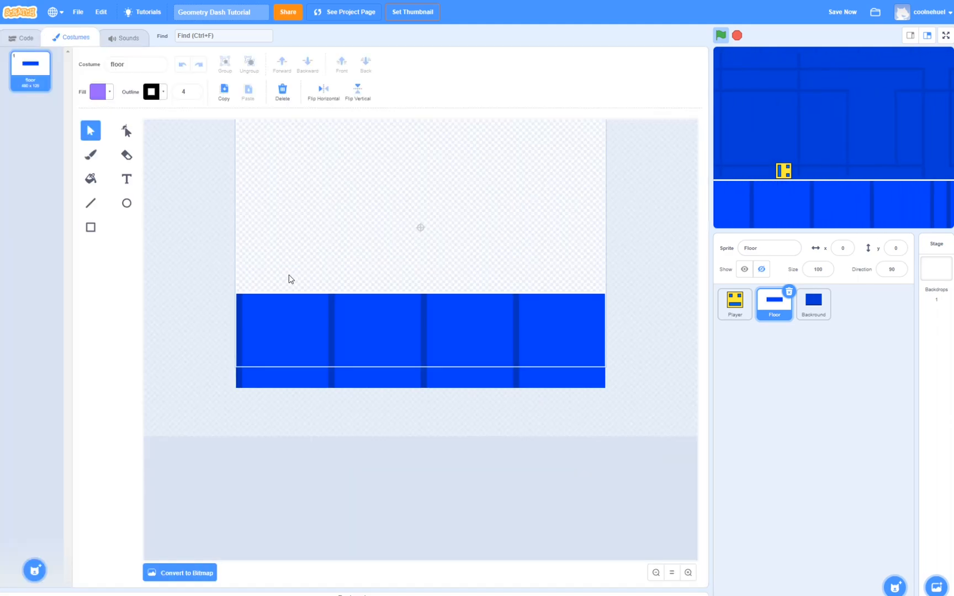
right_click(30, 63)
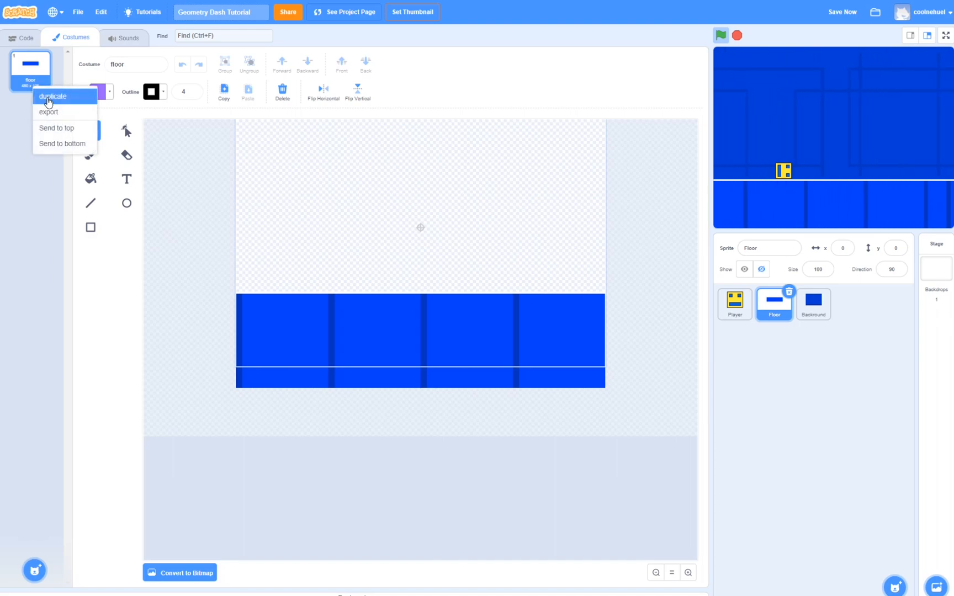
left_click(53, 96)
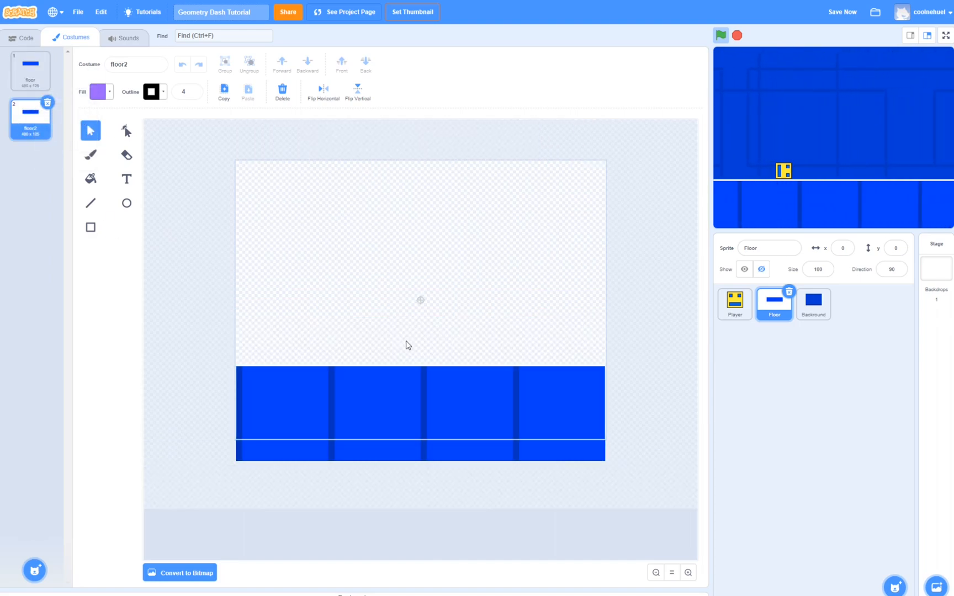
left_click(720, 34)
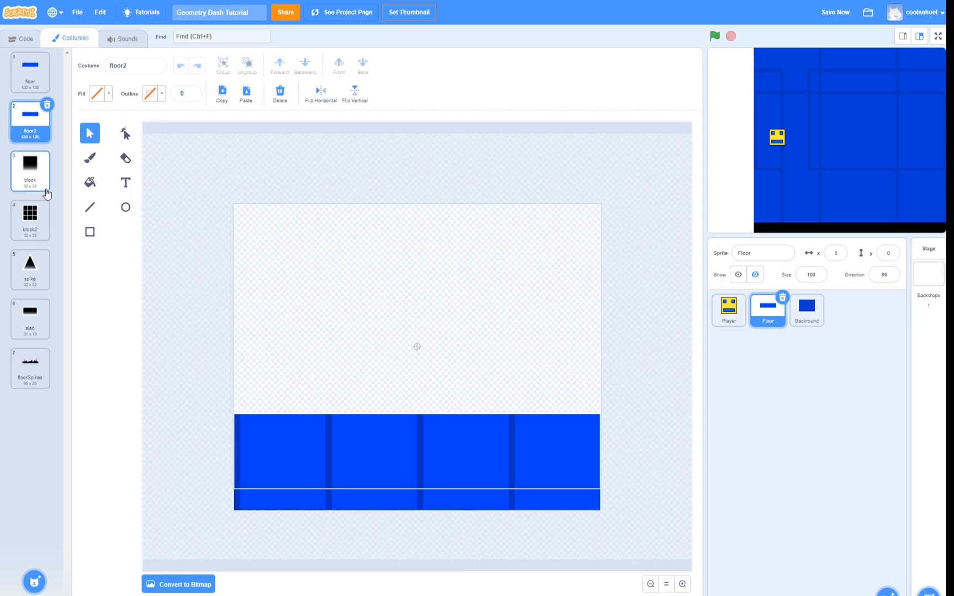
left_click(30, 220)
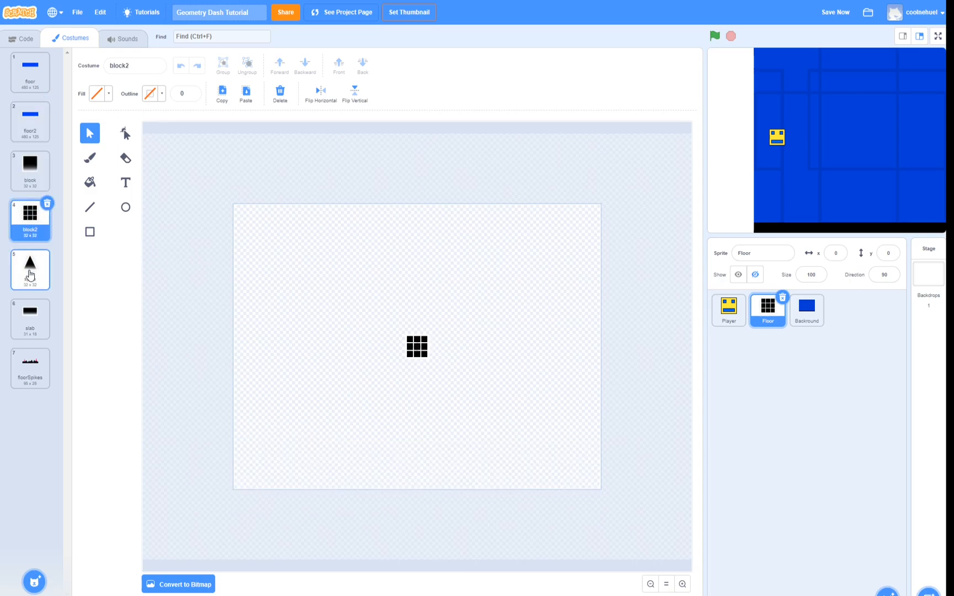
left_click(30, 167)
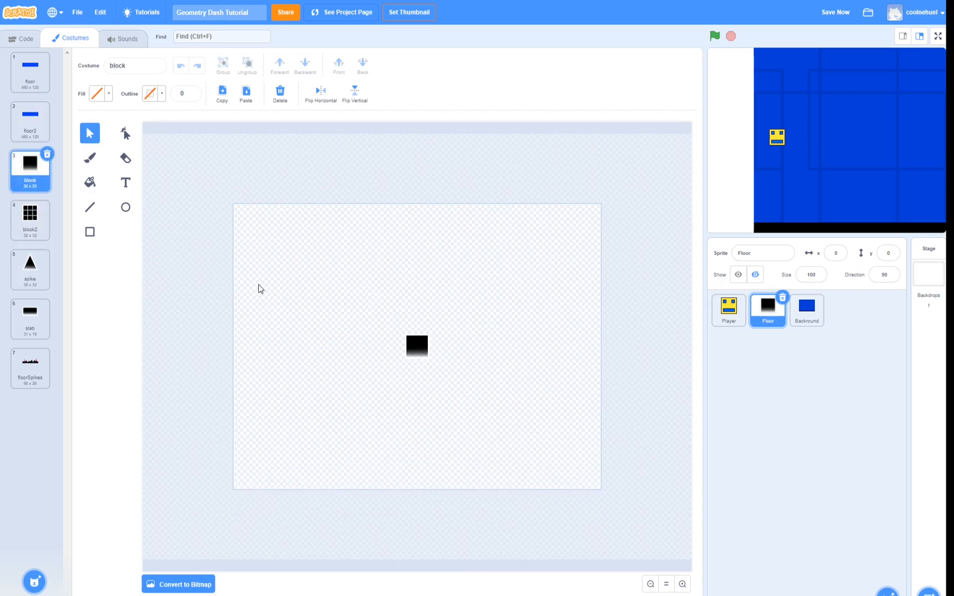
Copy the black block into floor2 and position copies on top of the floor
left_click(416, 345)
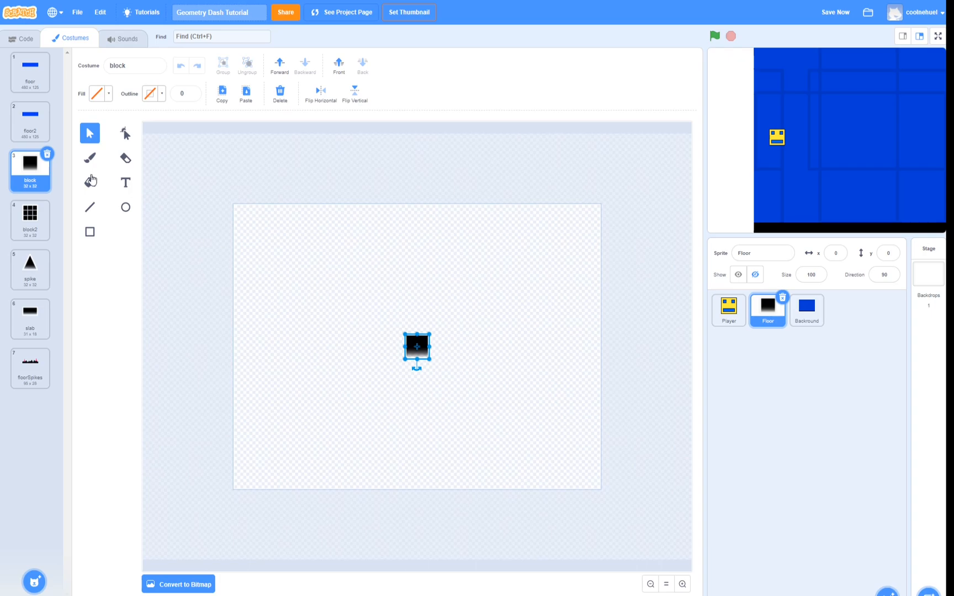
left_click(29, 121)
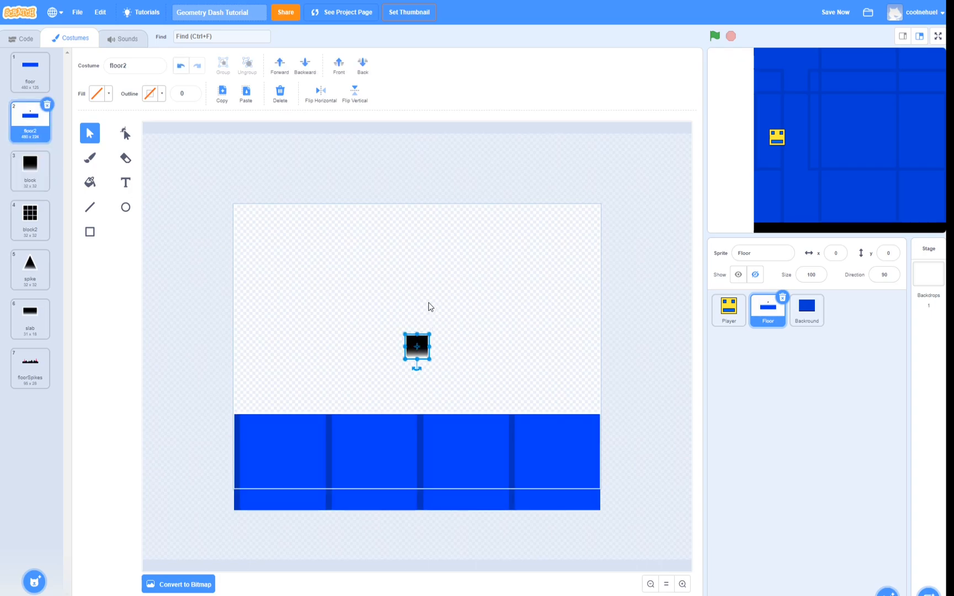
left_click_drag(416, 350, 417, 371)
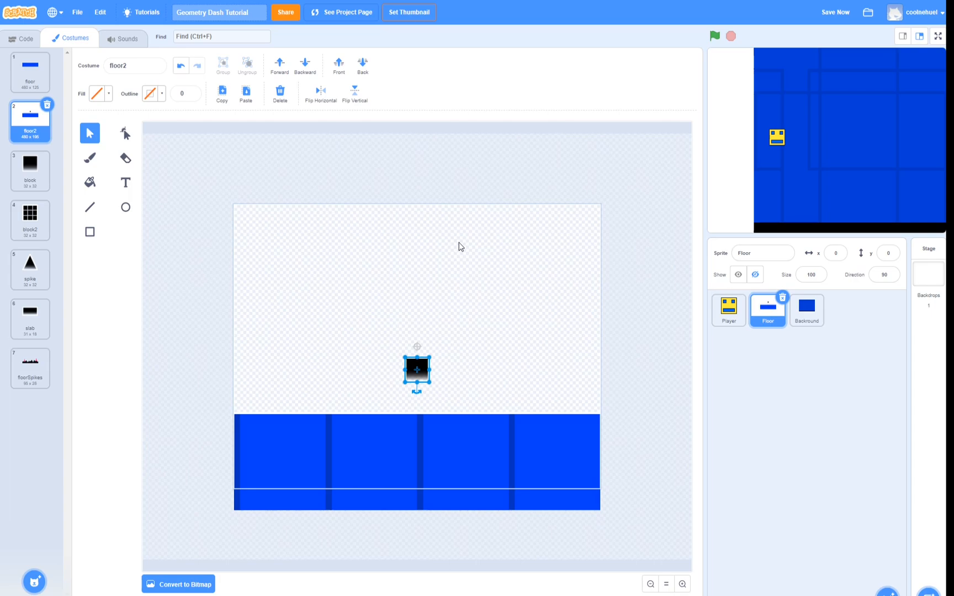
left_click_drag(417, 373, 389, 395)
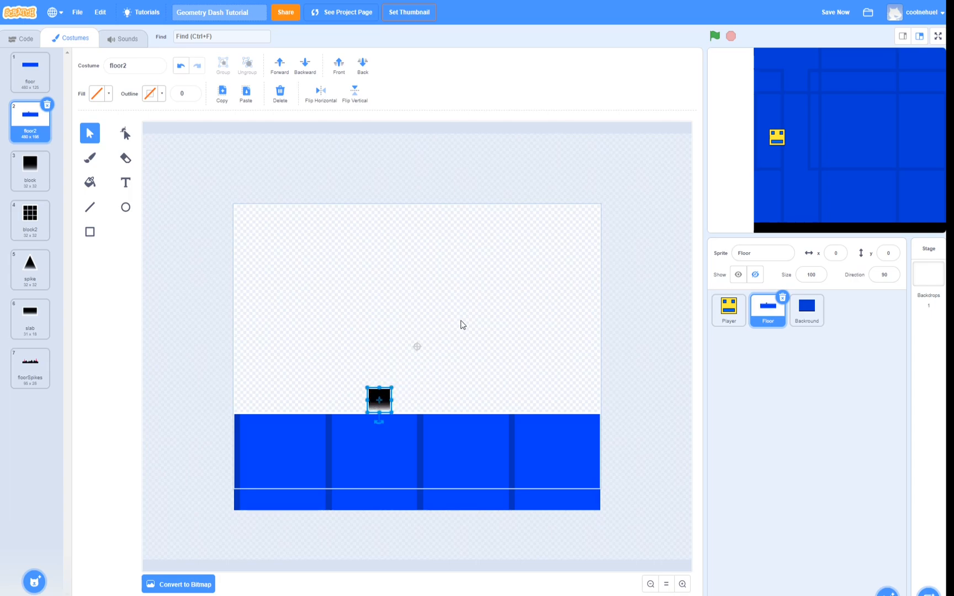
left_click_drag(378, 401, 420, 350)
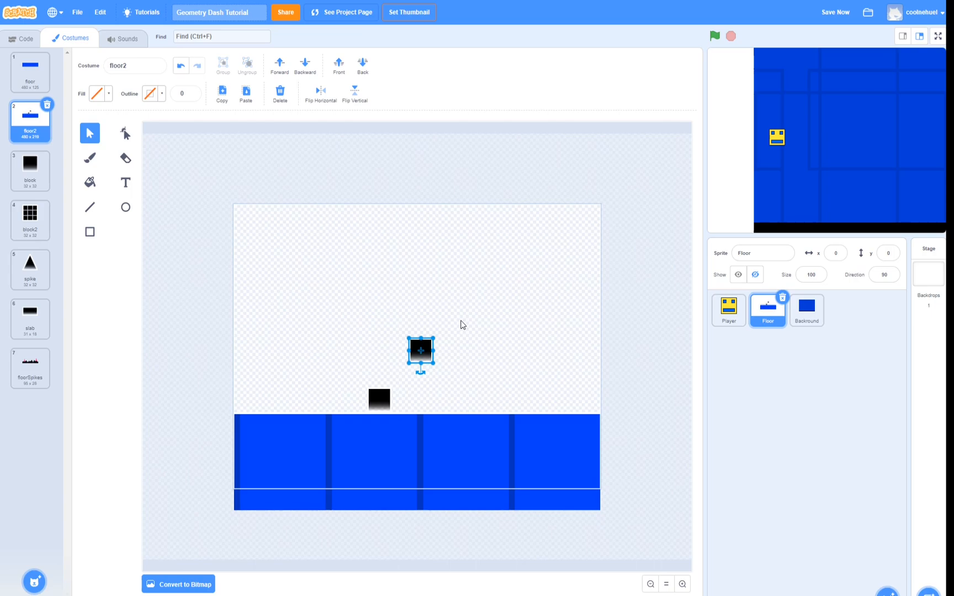
left_click(30, 214)
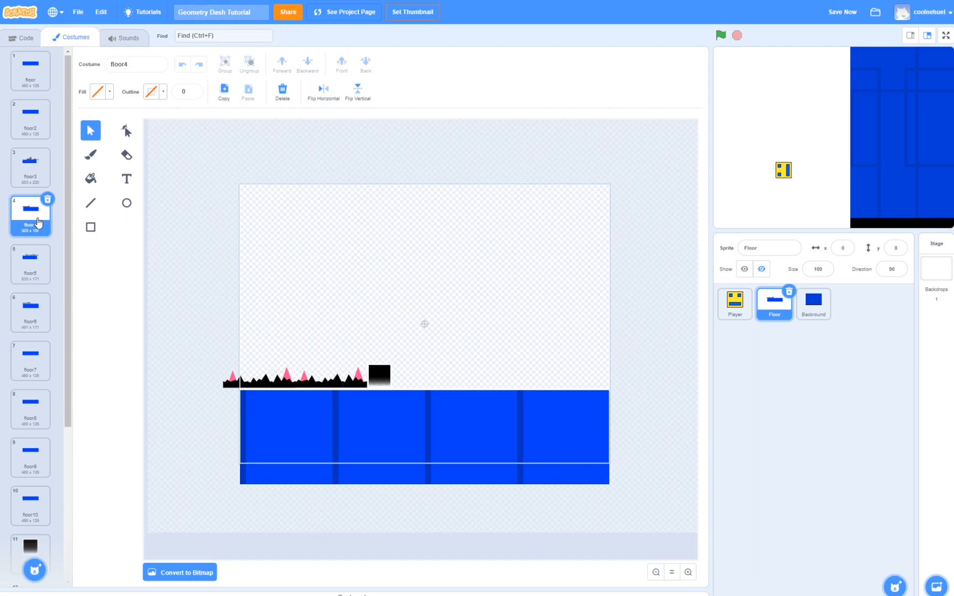
View the floor2 costume, run the game with the green flag, and return to the Floor sprite's code
left_click(29, 262)
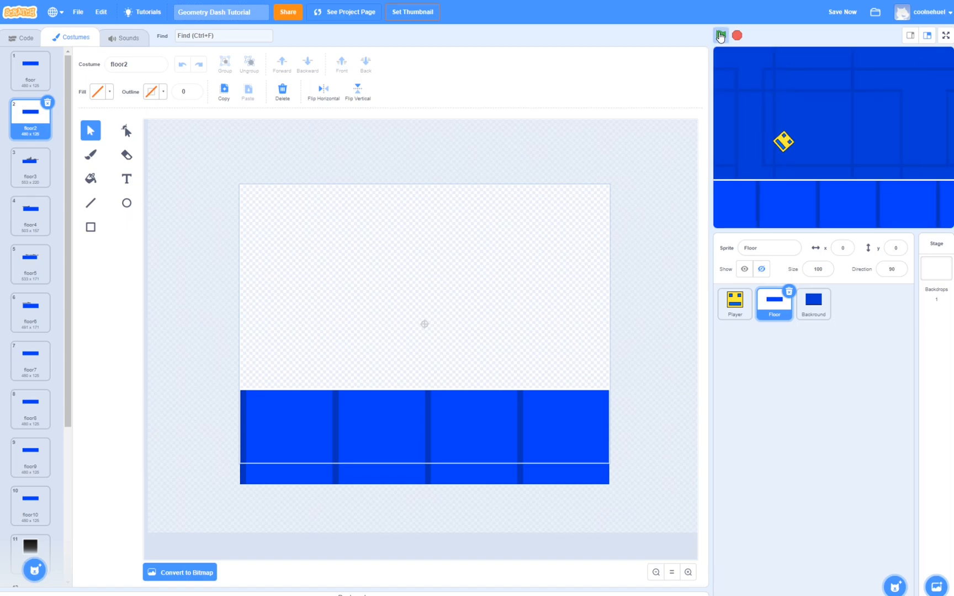
left_click(721, 35)
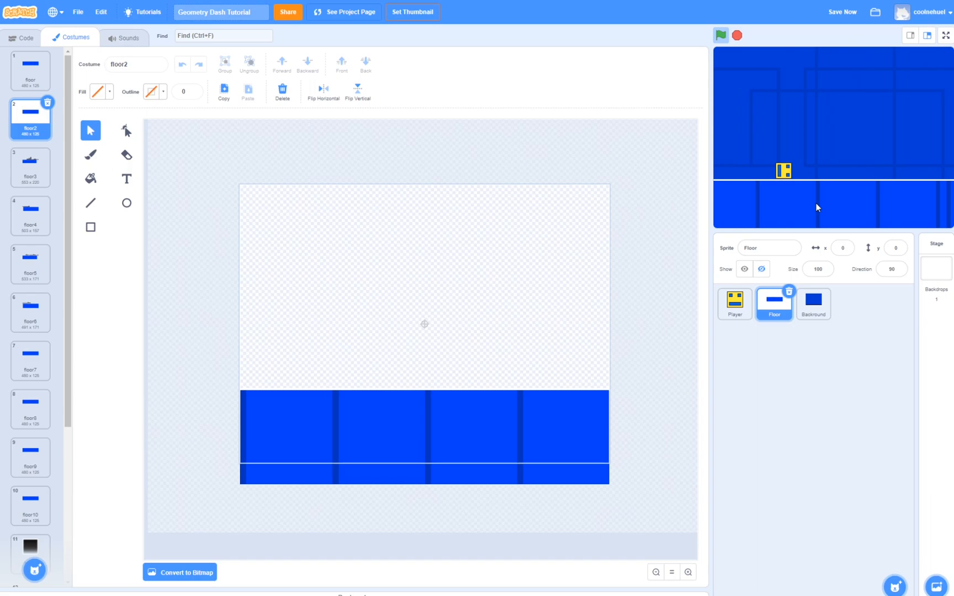
left_click(20, 37)
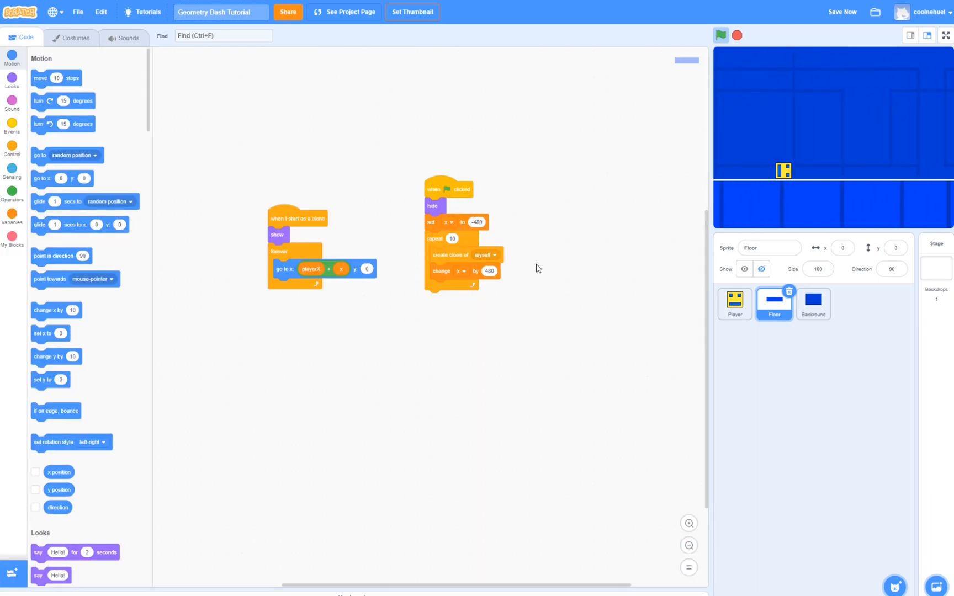
mouse_move(107, 324)
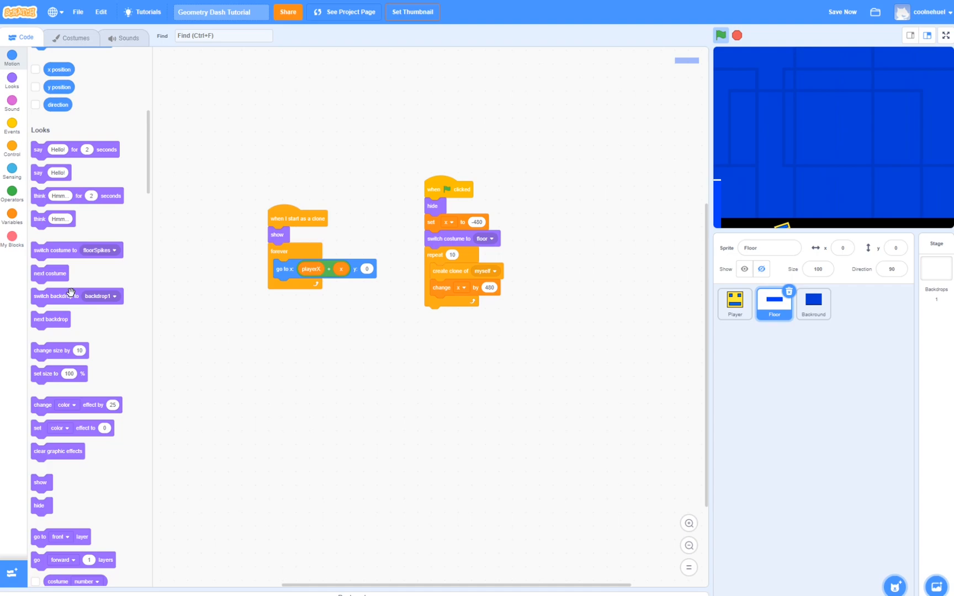
Add a 'next costume' block after 'change x by 480' in the cloning loop, test-run, then stop
left_click_drag(50, 273, 444, 302)
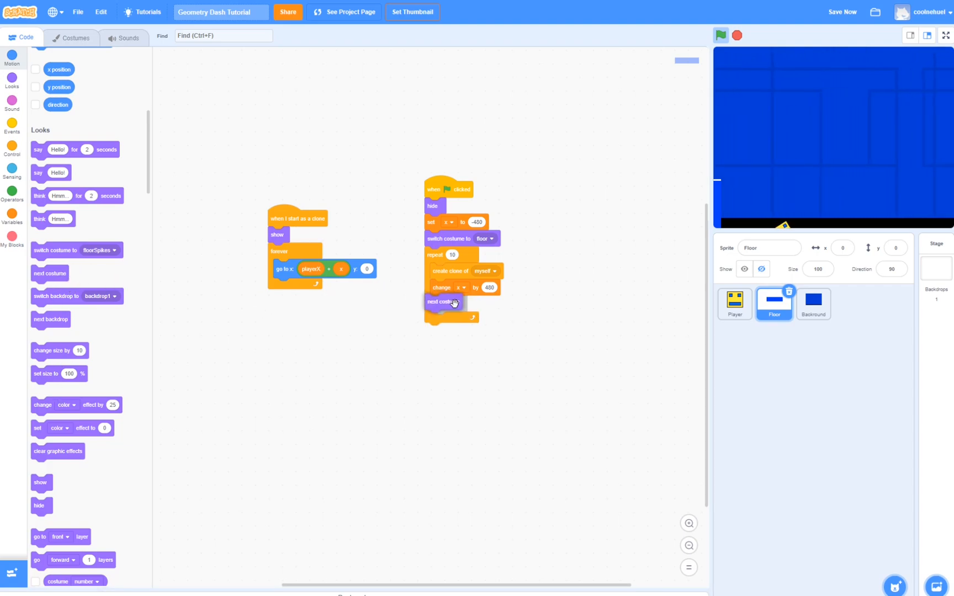
mouse_move(725, 49)
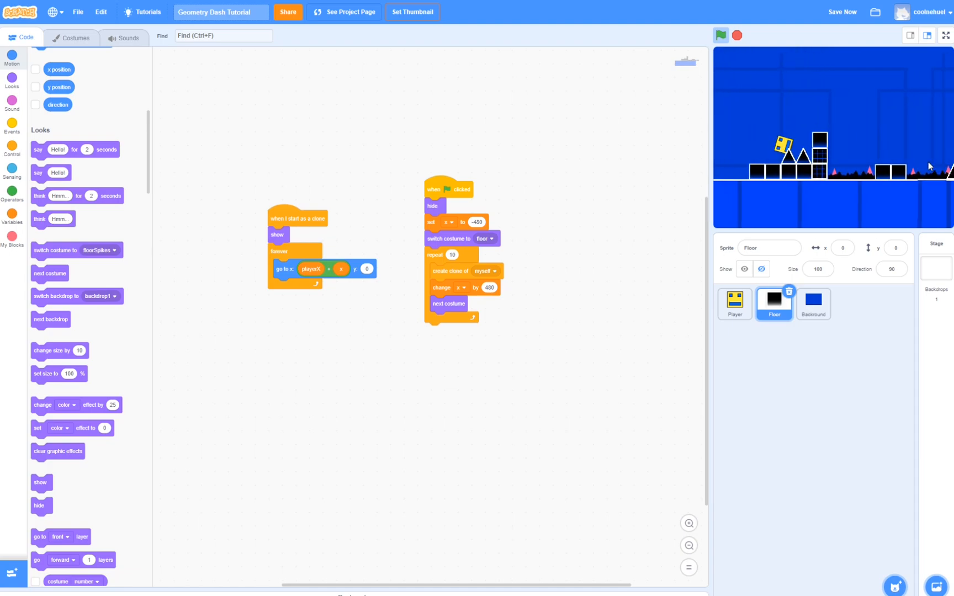
left_click(720, 35)
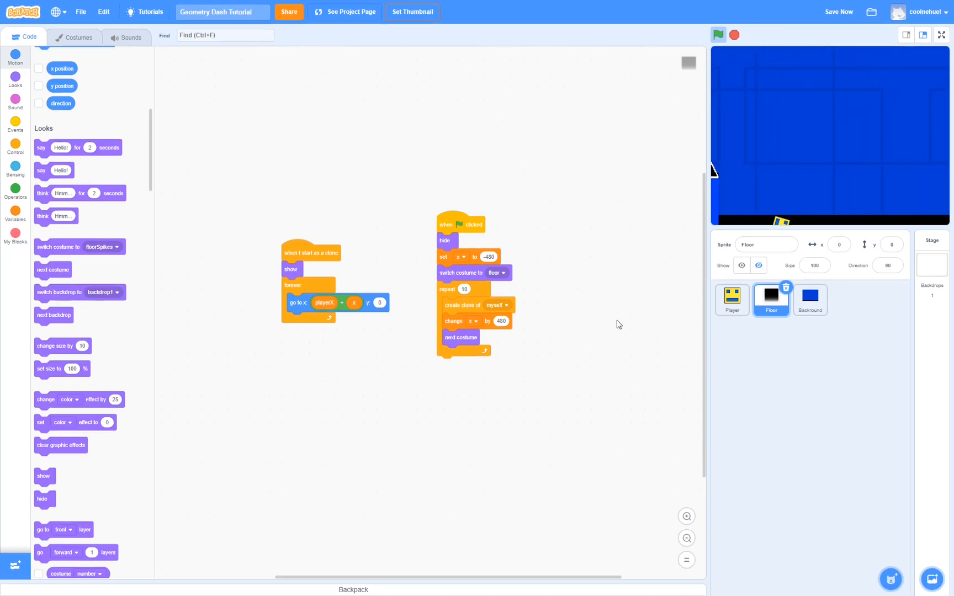
Duplicate the Floor sprite and rename the copy to Enemies
right_click(770, 299)
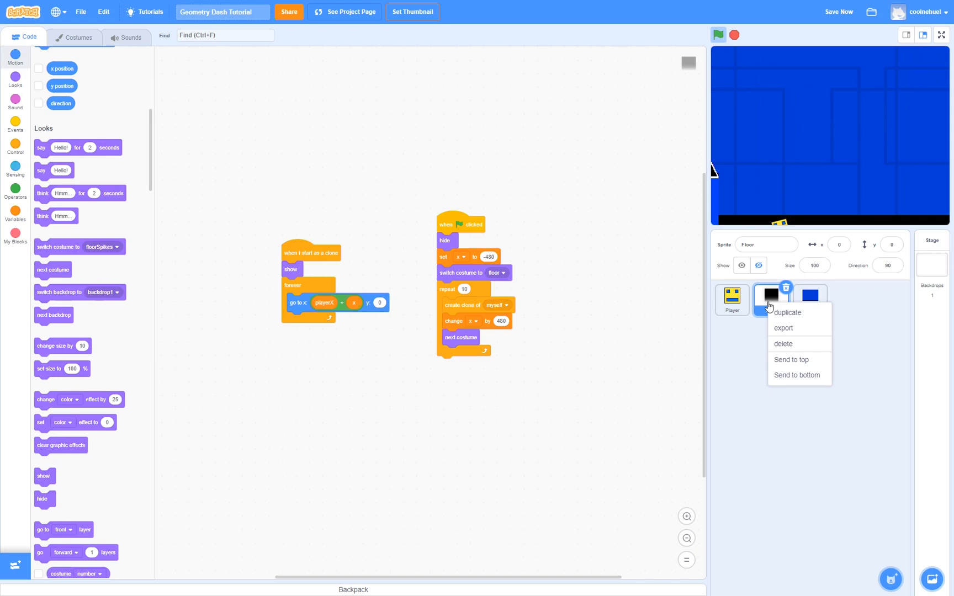
left_click(788, 312)
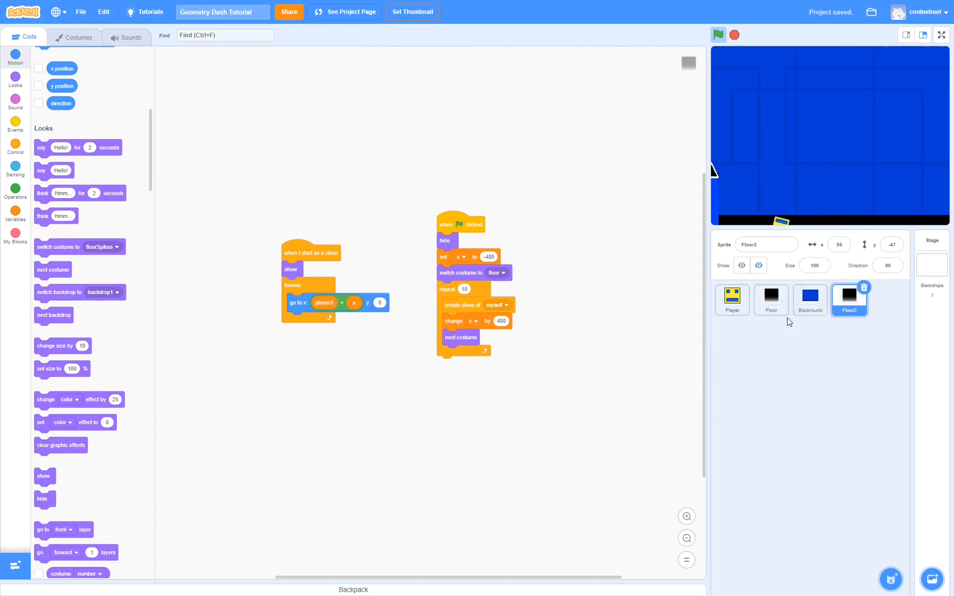
left_click(766, 245)
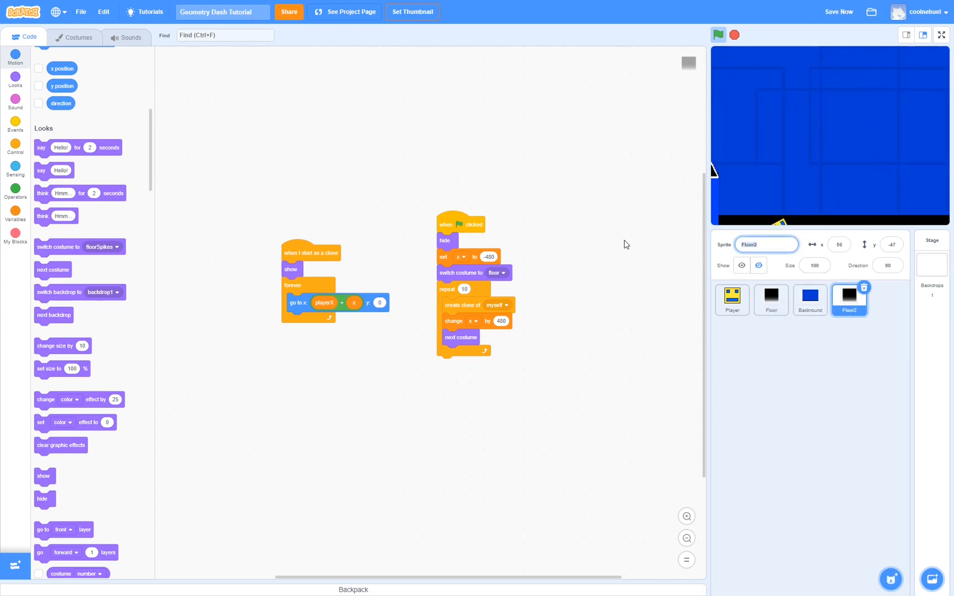
type("ene")
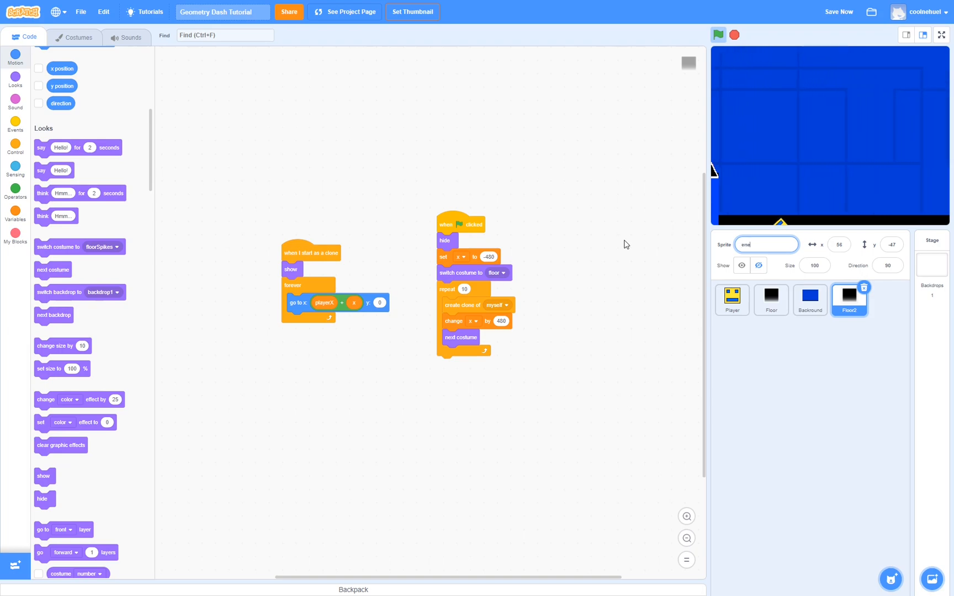
type("Enemies")
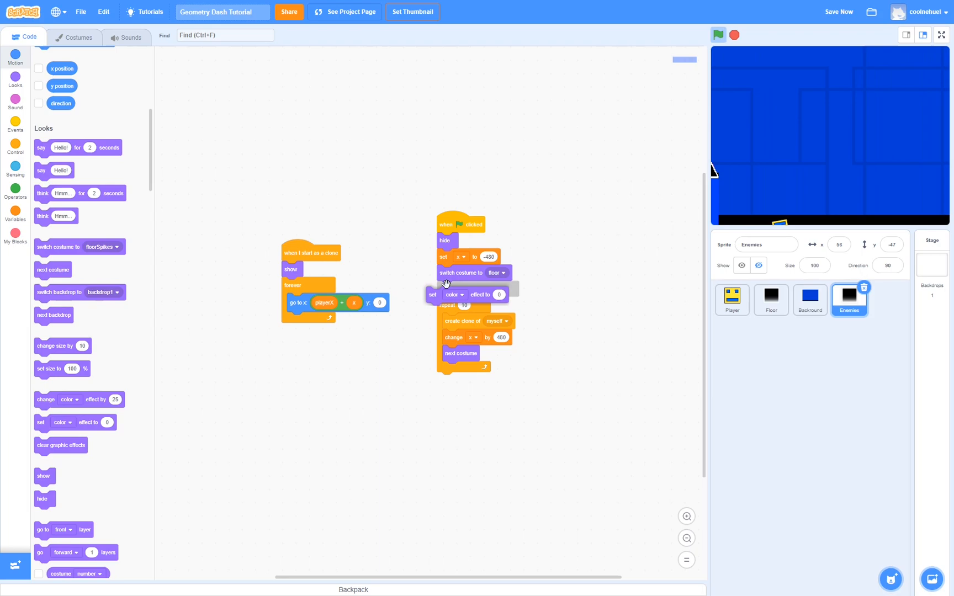
Make the Enemies script set the ghost effect to 100 after switching costume
left_click(465, 294)
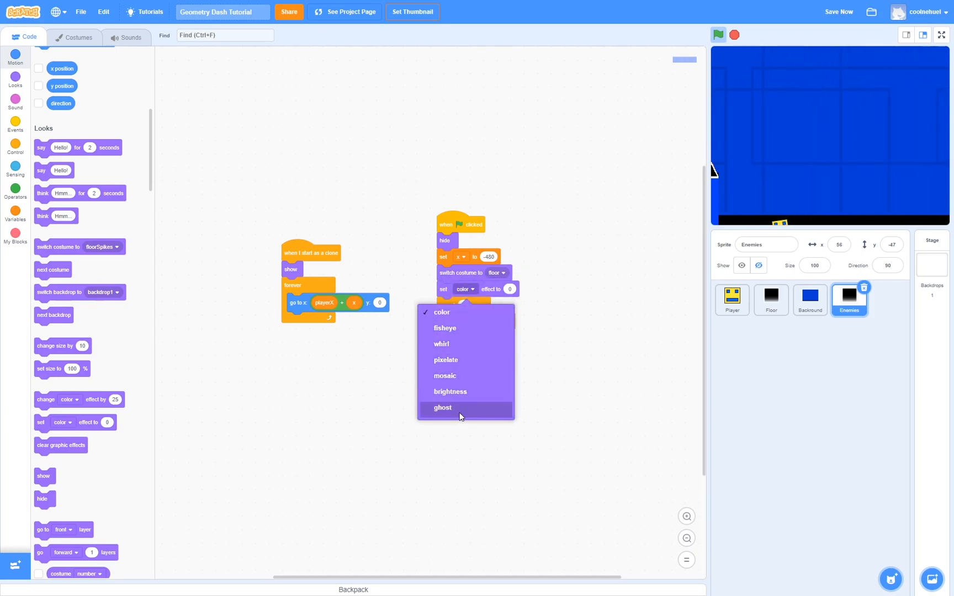
left_click(442, 407)
type("100")
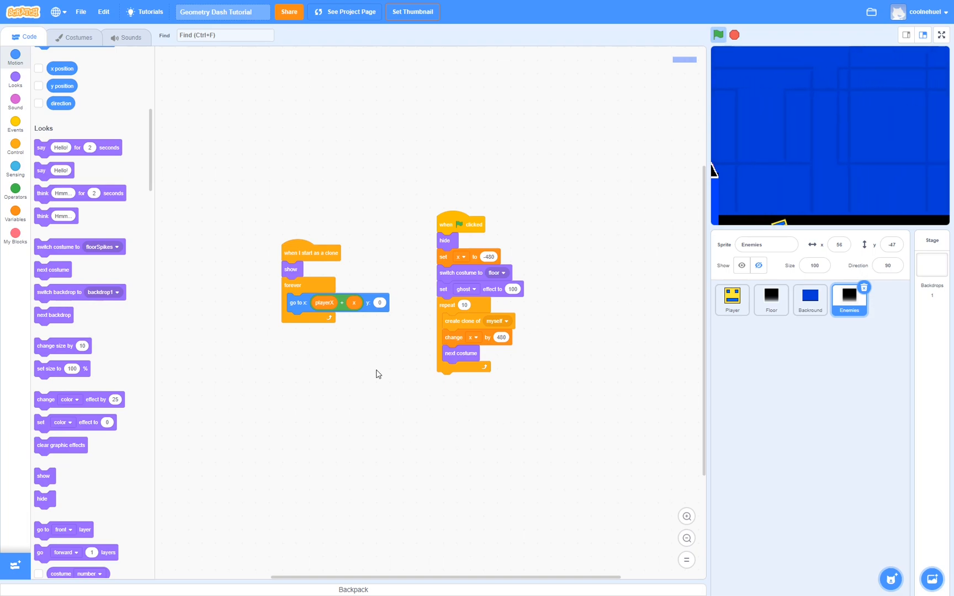
In the Enemies floor3 costume, delete the square blocks and draw thin vertical posts with the Line tool
left_click(74, 37)
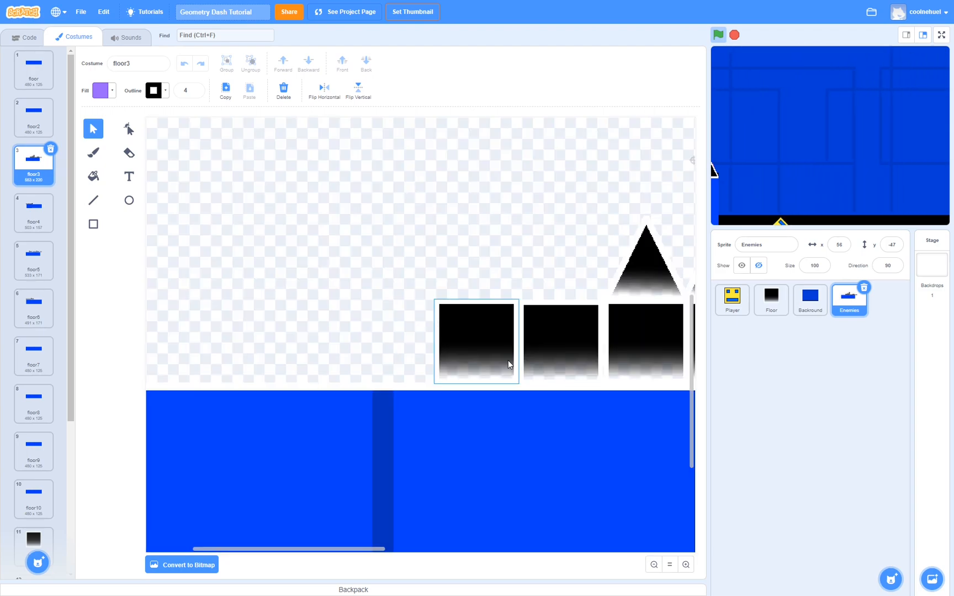
left_click(93, 201)
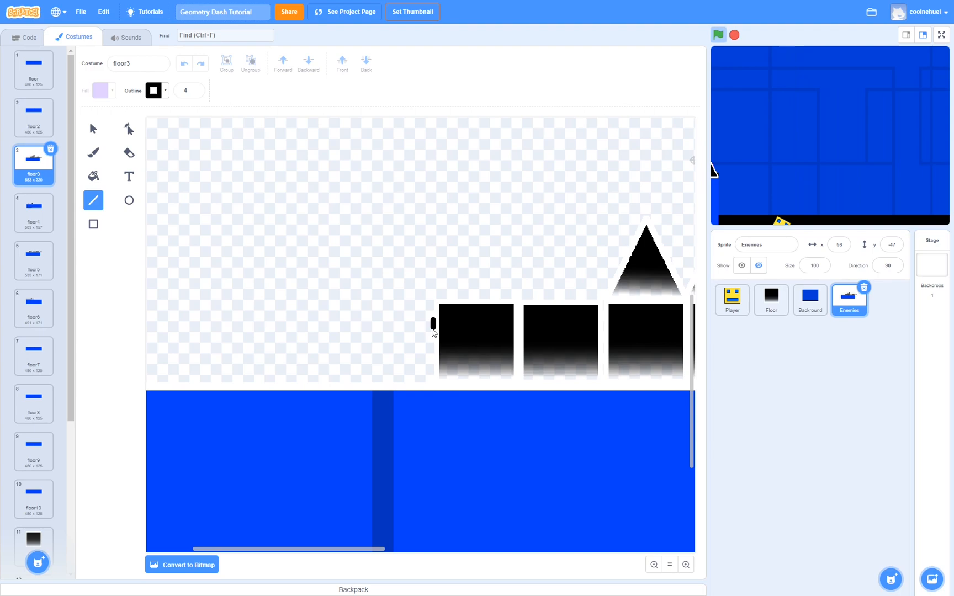
left_click_drag(432, 323, 433, 383)
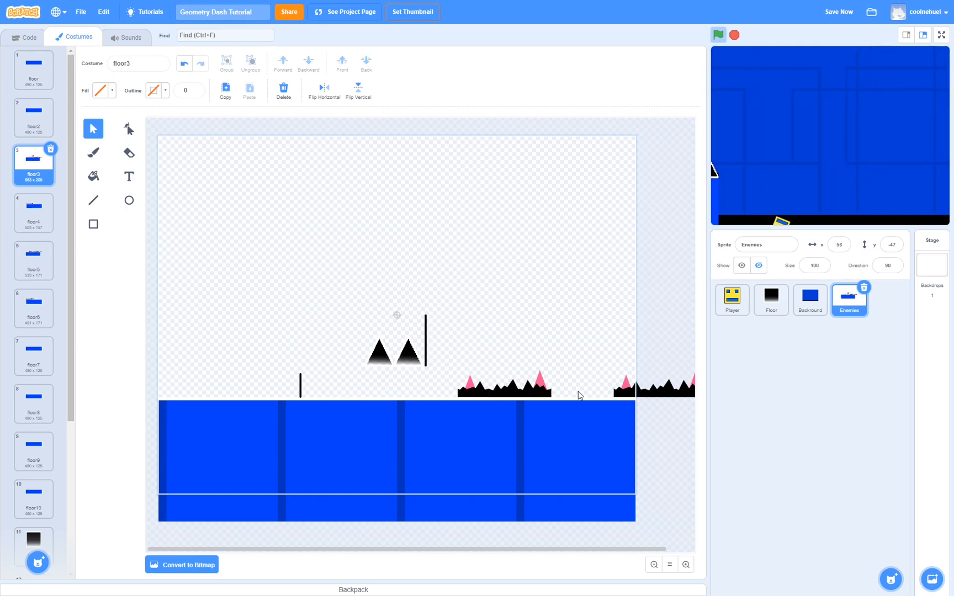
Delete the blue ground from floor3, then review the floor4 and floor6 costumes
left_click(578, 396)
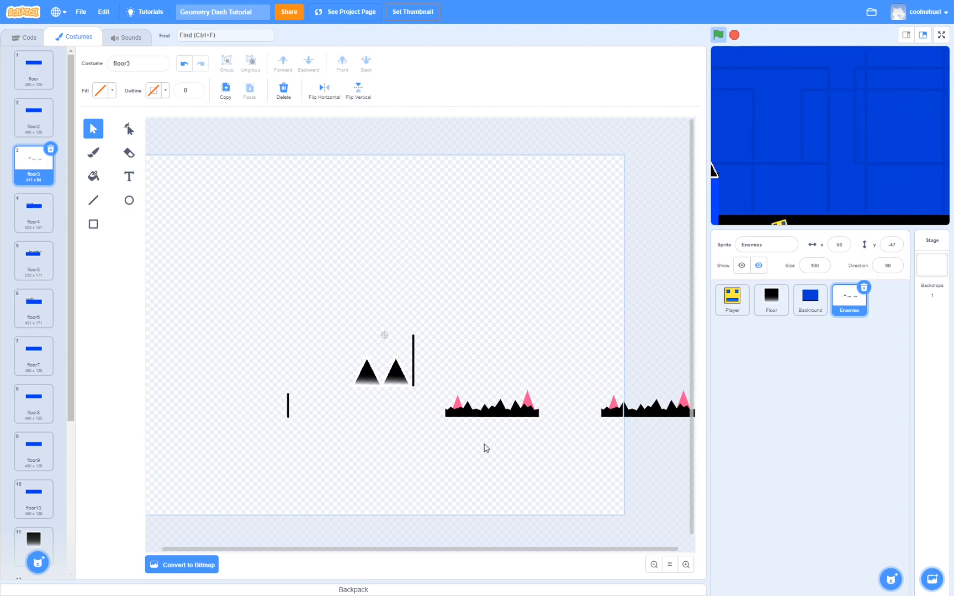
left_click(33, 213)
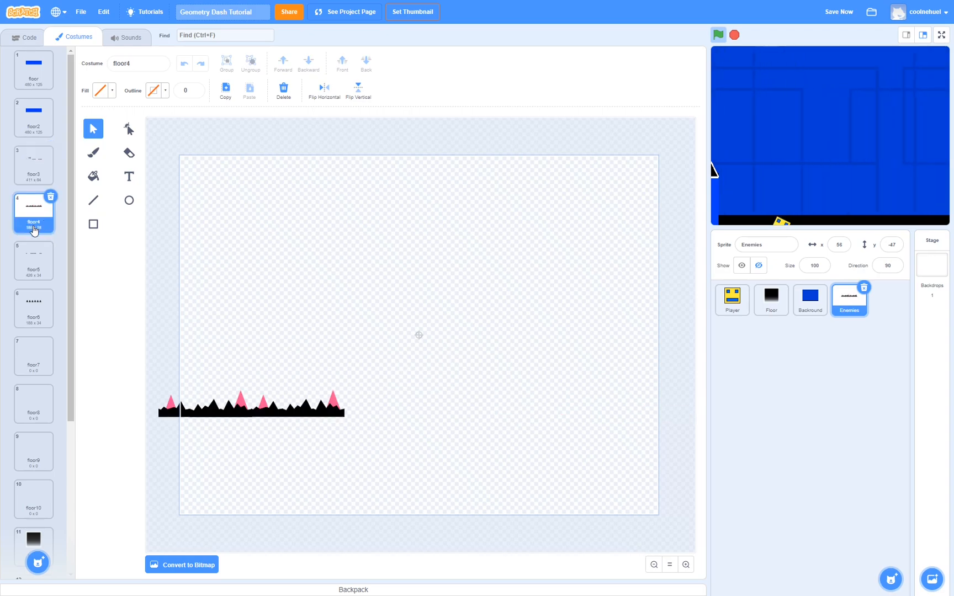
left_click(34, 308)
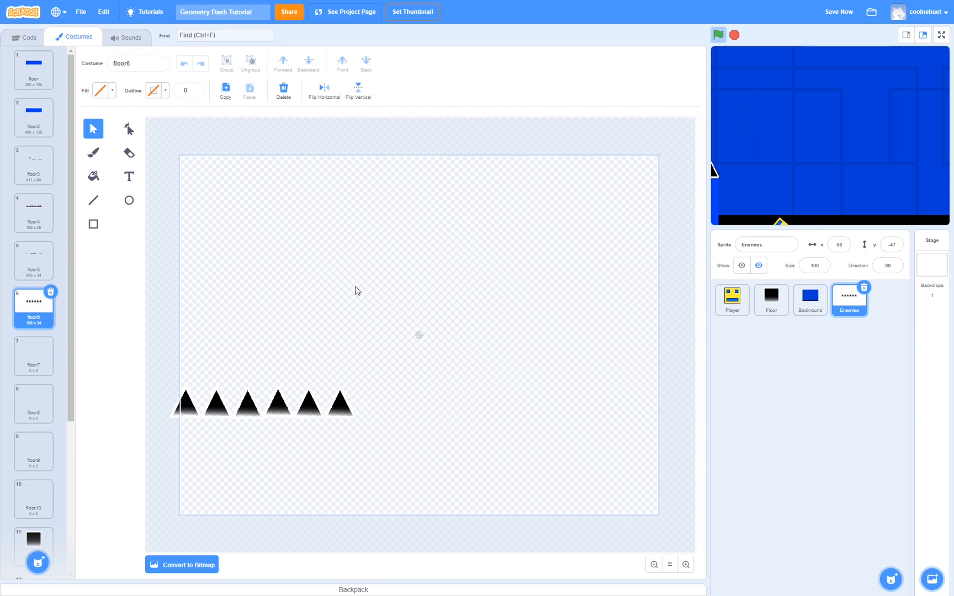
mouse_move(497, 384)
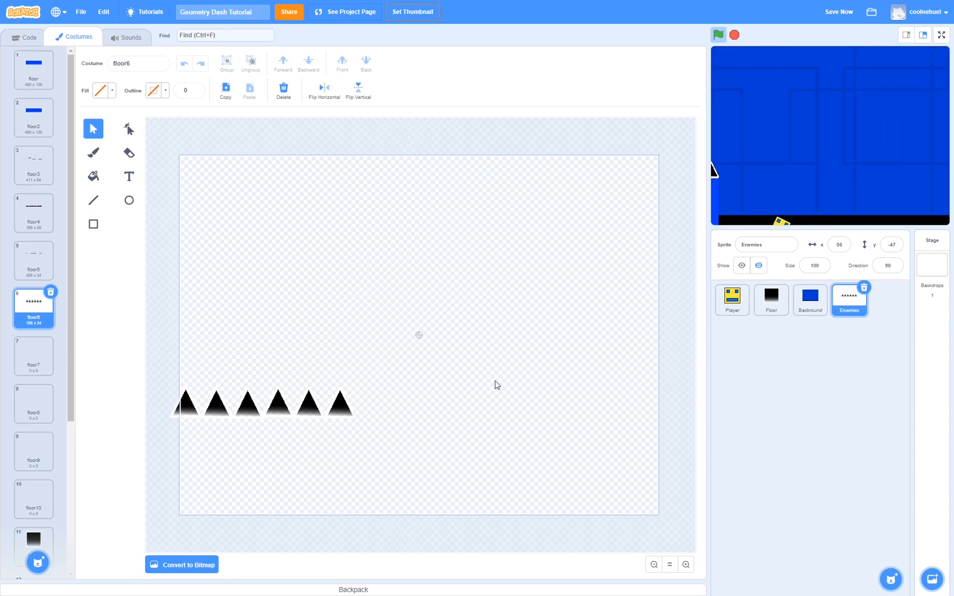
Switch from the floor6 costume back to the Enemies sprite's Code view
left_click(23, 37)
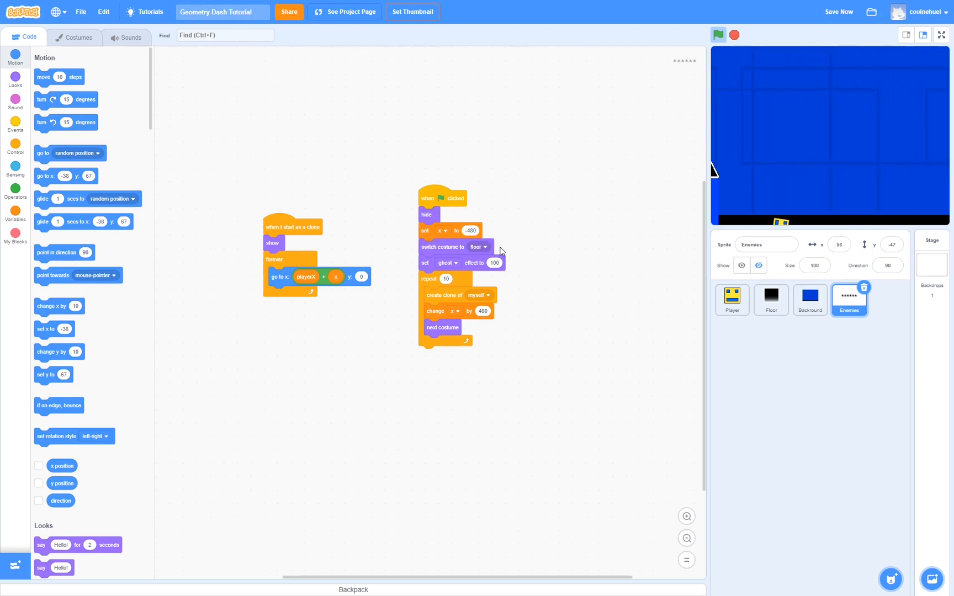
mouse_move(561, 221)
type("-485")
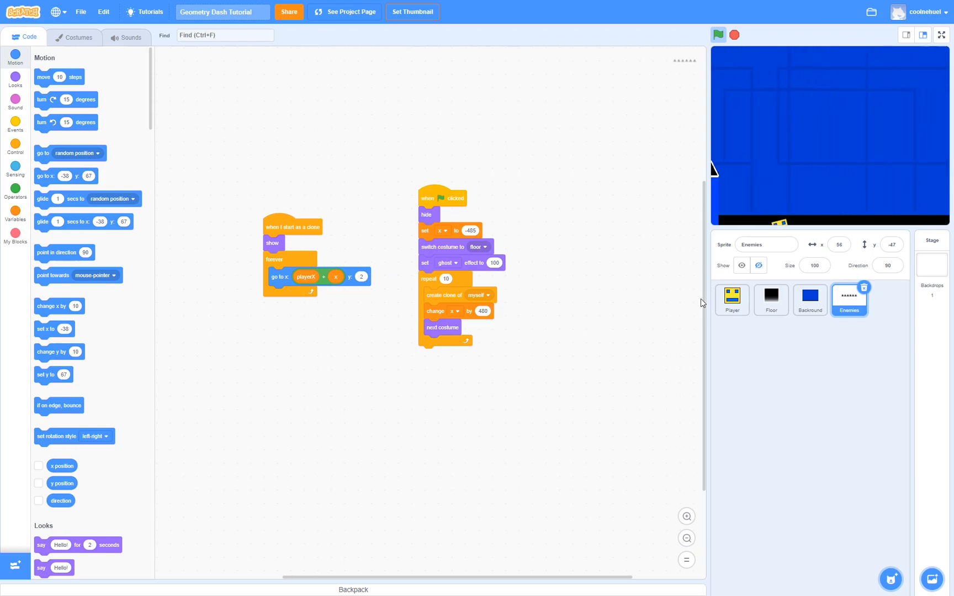
In the Player's gravity script, add an 'if touching Enemies' check
left_click(733, 300)
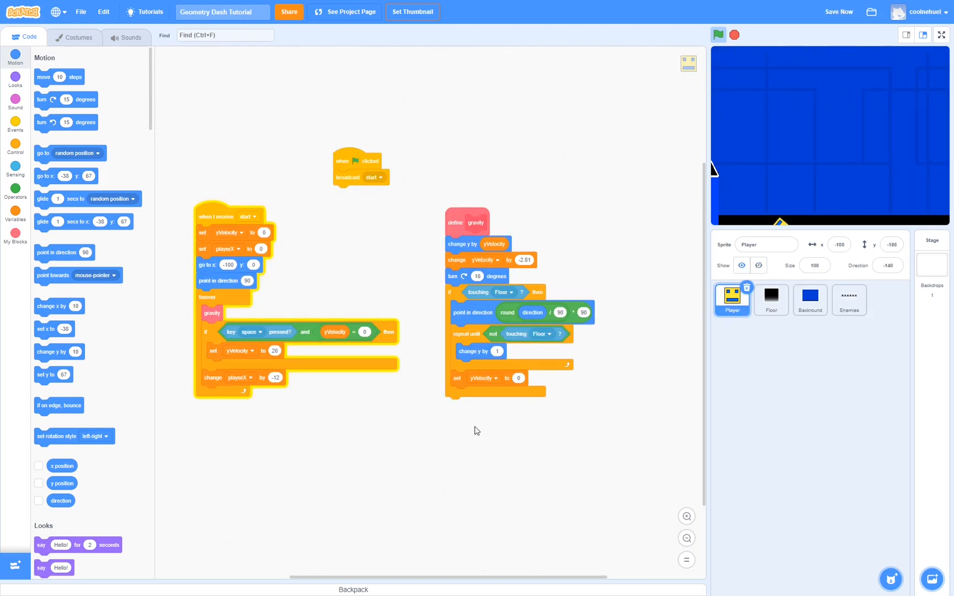
left_click(15, 125)
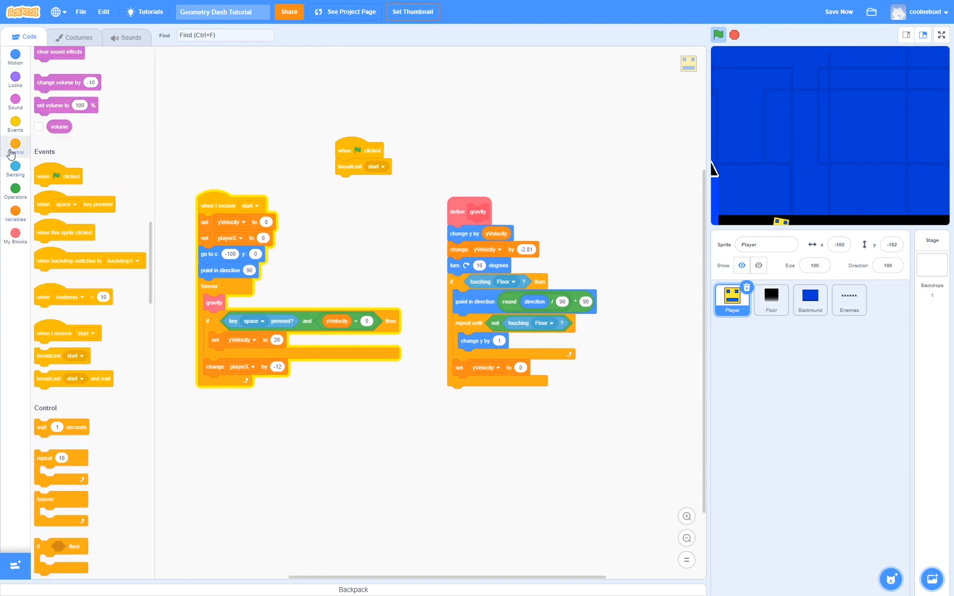
left_click(14, 148)
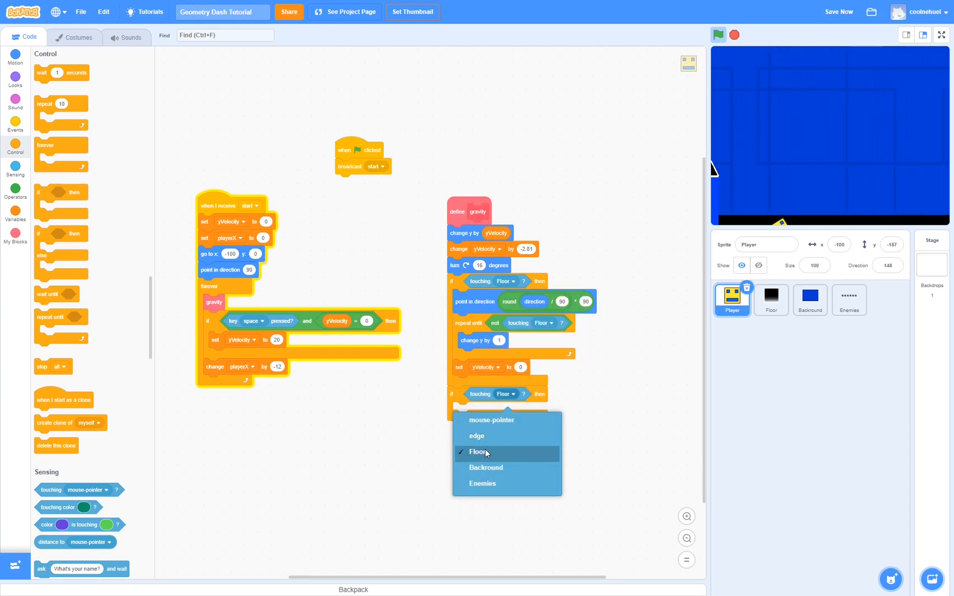
left_click(482, 483)
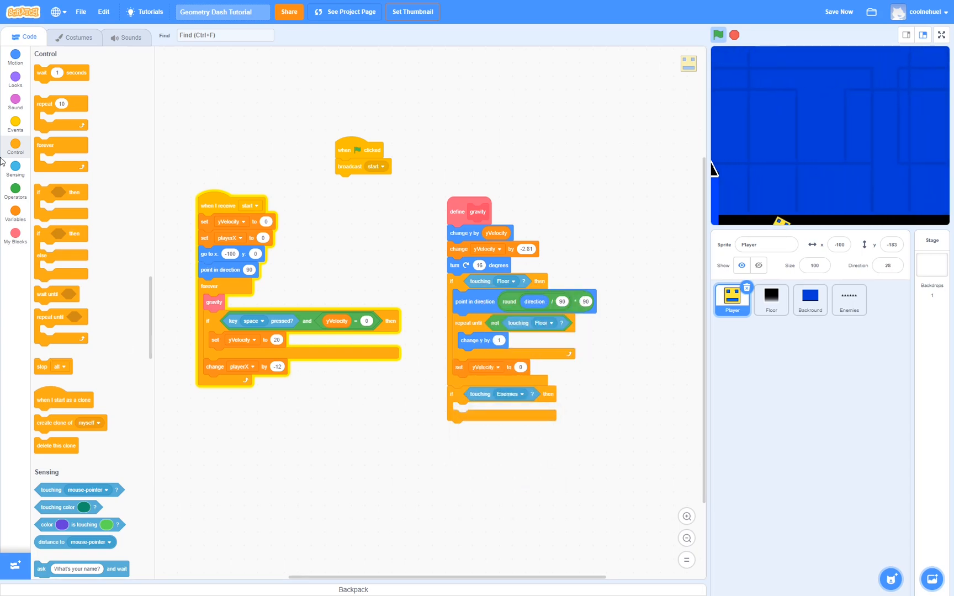
Broadcast a new 'loose' message and handle it with hide, wait 1, broadcast start, show
left_click(16, 125)
type("loose")
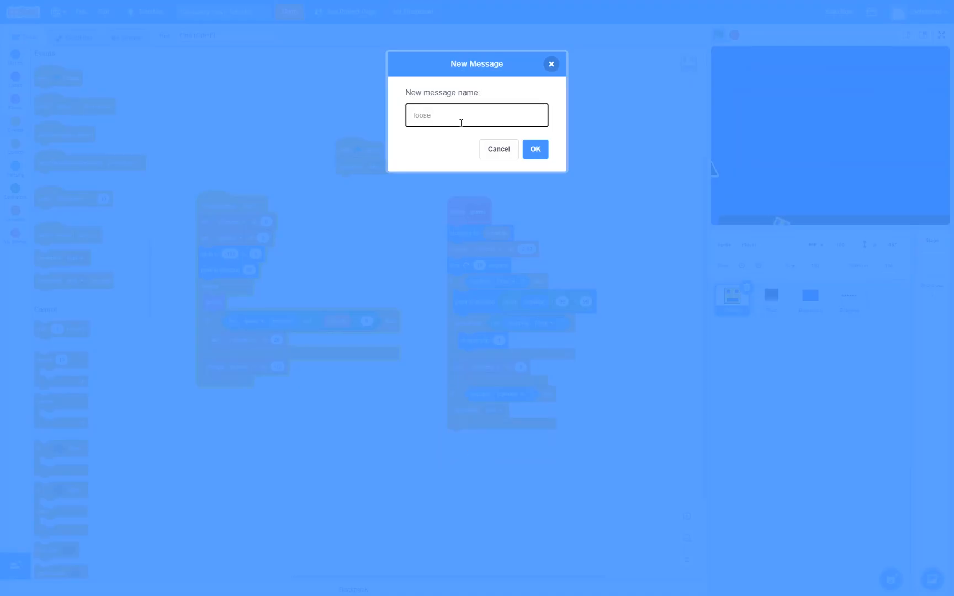
left_click(534, 149)
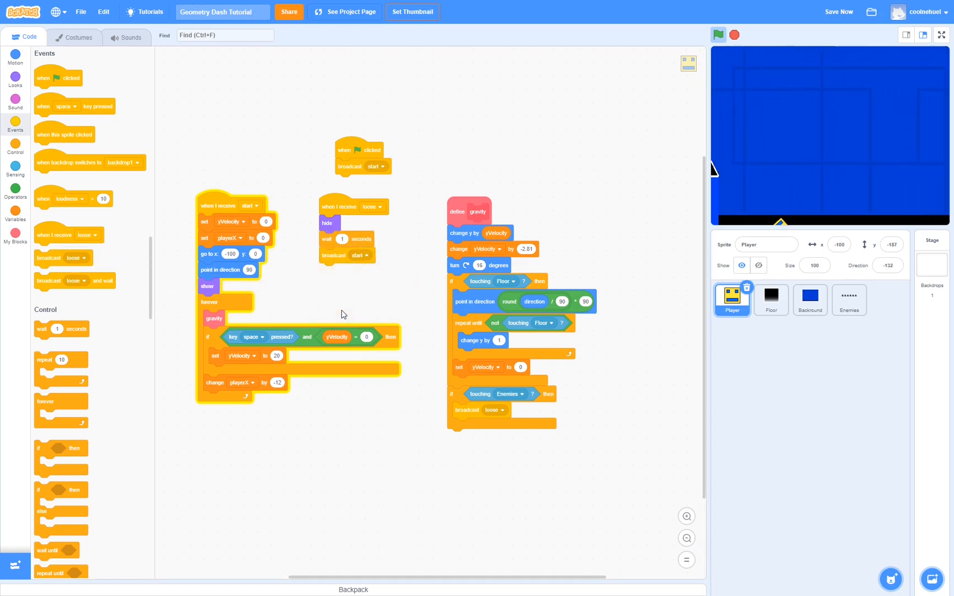
Run the game with the green flag a few times and bring up the Variables blocks
left_click(719, 34)
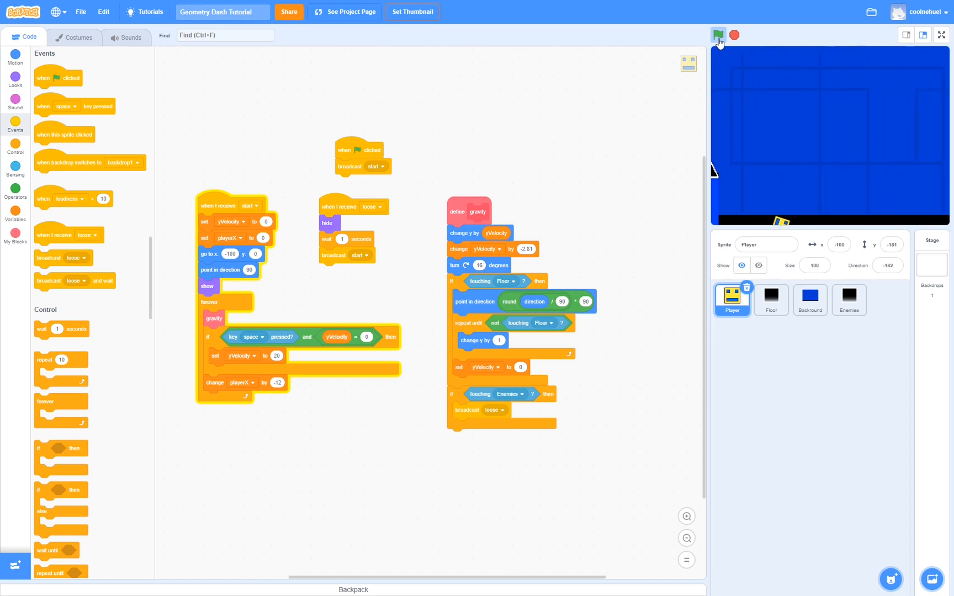
left_click(719, 35)
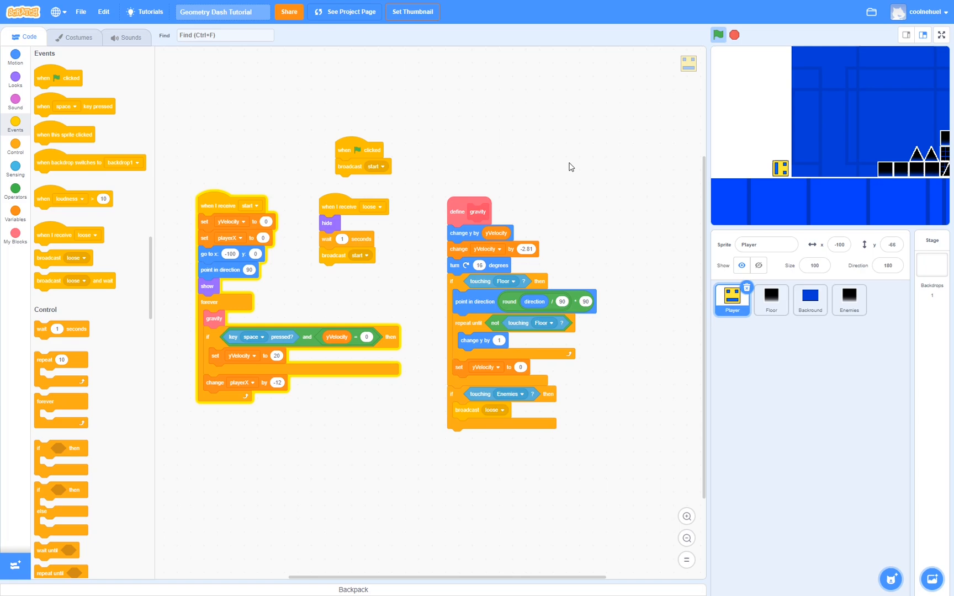
left_click(718, 34)
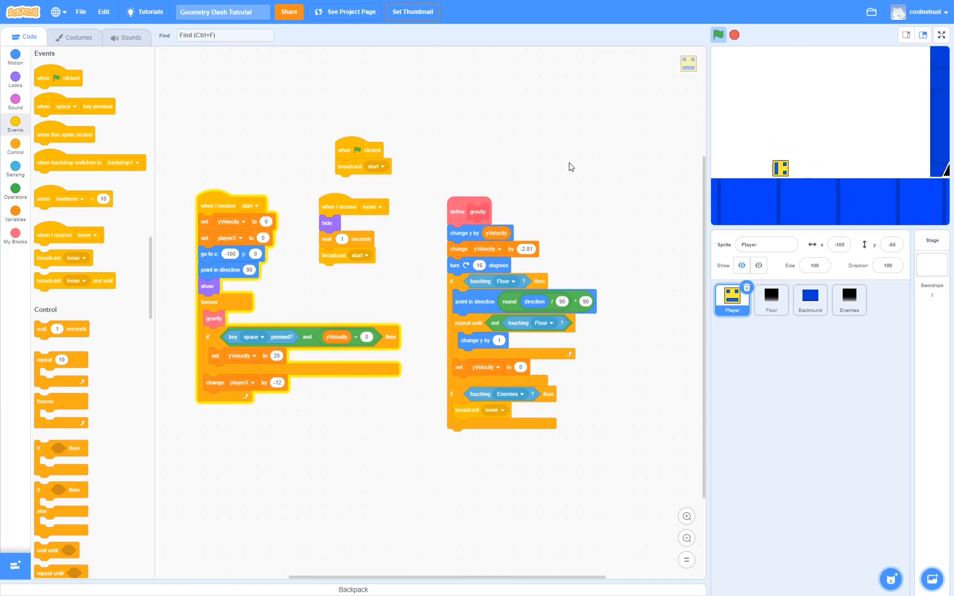
left_click(719, 35)
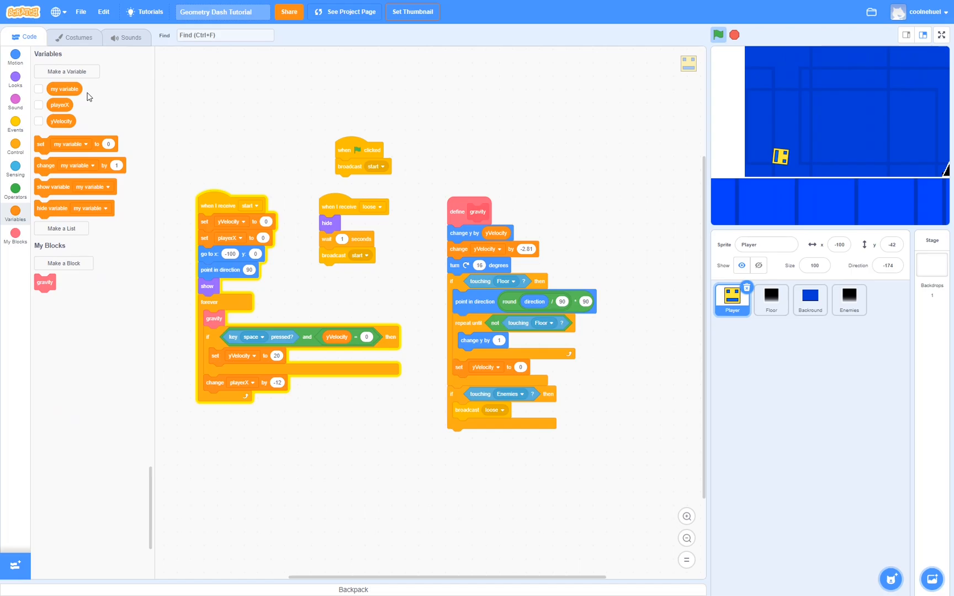
Create a new variable named stop
left_click(66, 71)
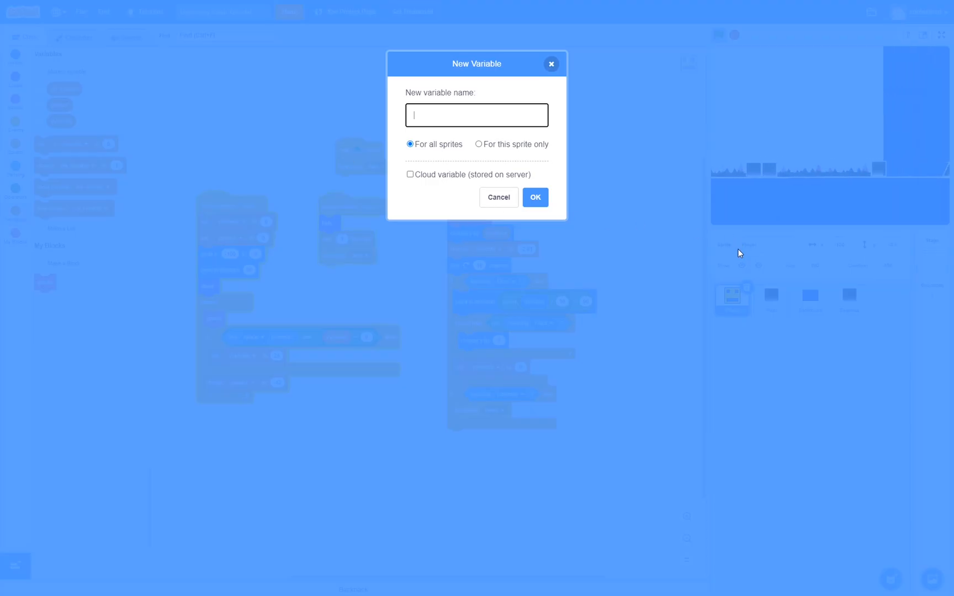
type("stop")
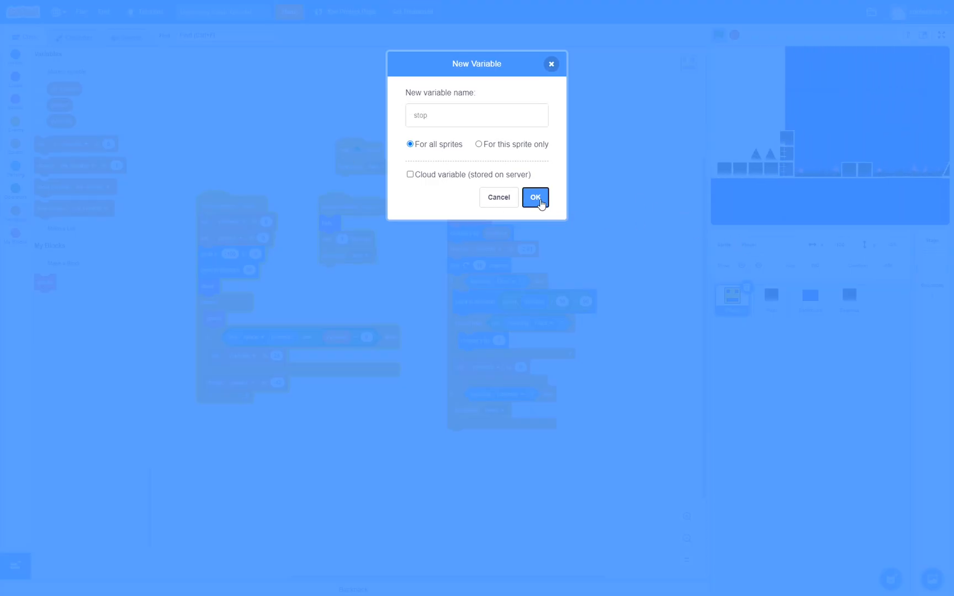
left_click(535, 197)
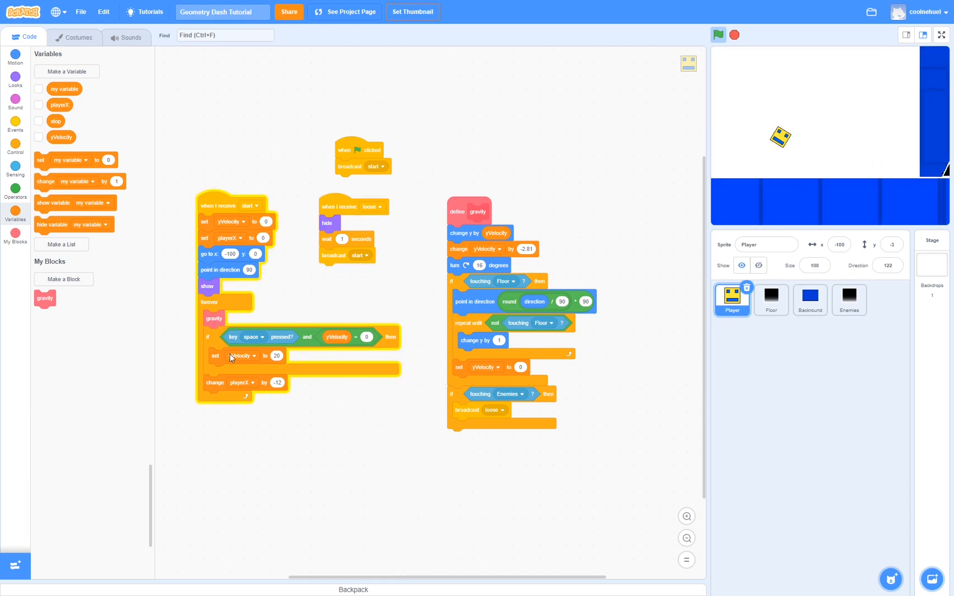
Wrap the Player's forever-loop logic in an 'if stop = 0' check
left_click(15, 144)
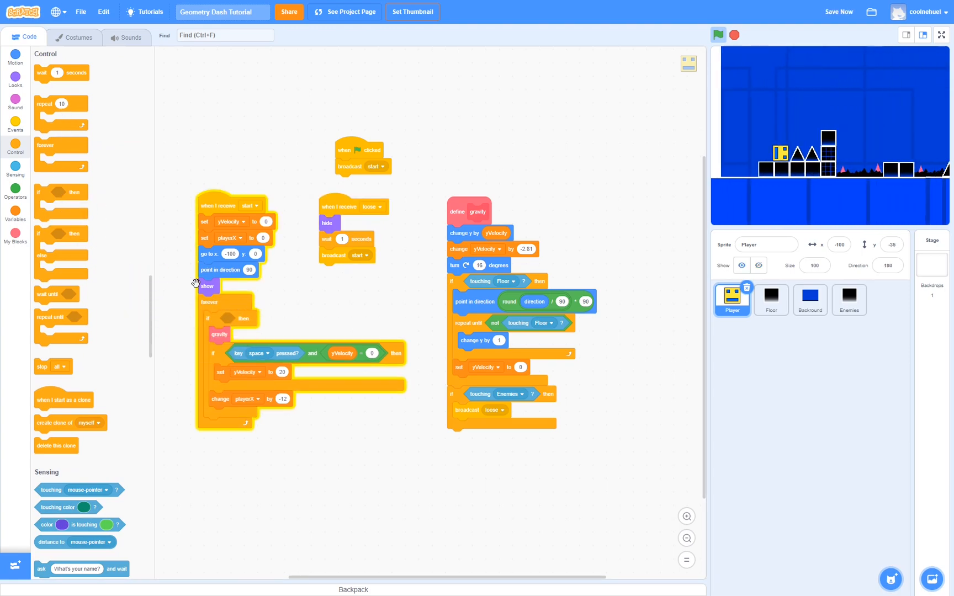
left_click(15, 185)
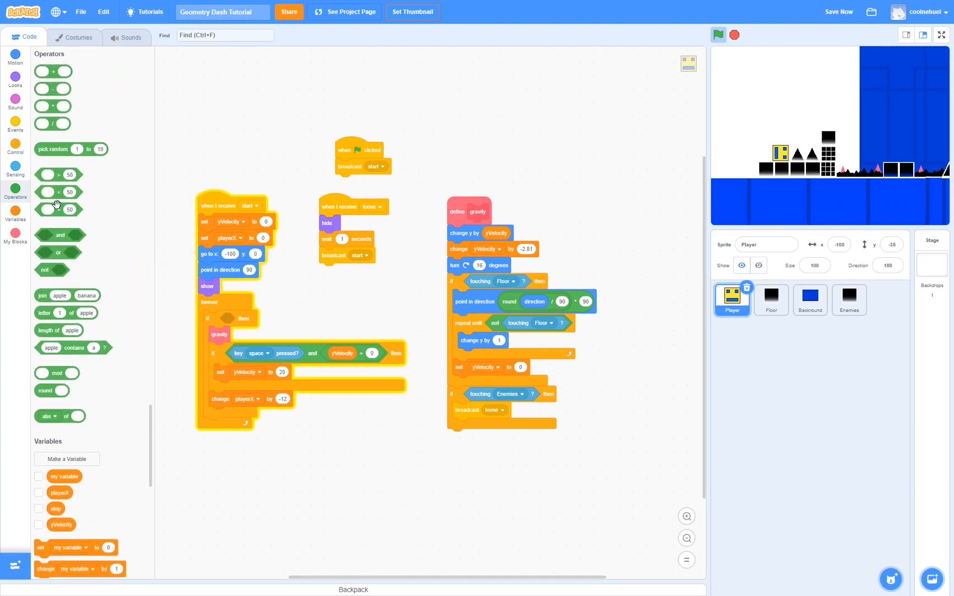
left_click(14, 207)
type("0")
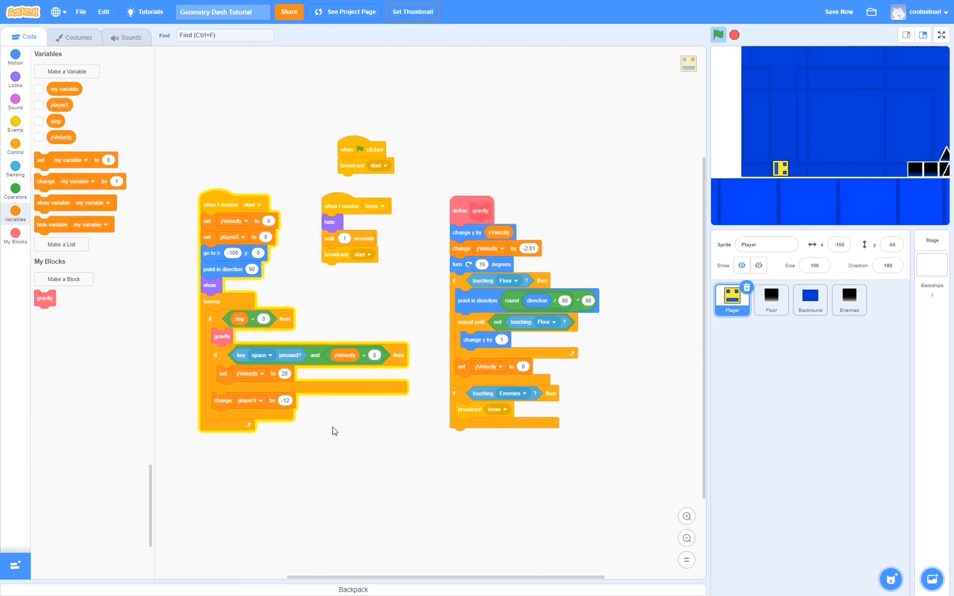
Wrap the Floor clones' go-to-x block in 'if stop = 0' and test-run
left_click(770, 299)
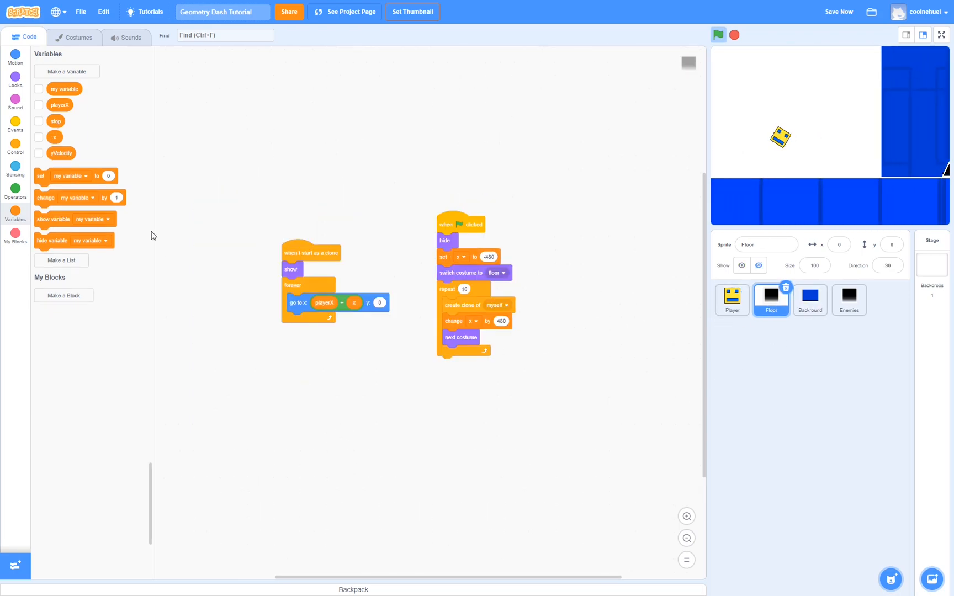
left_click(14, 148)
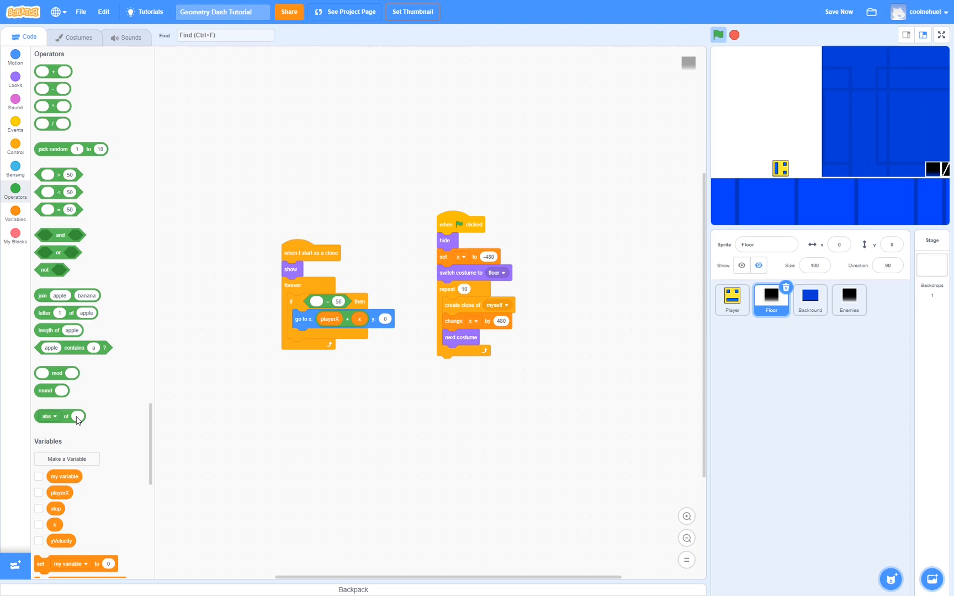
scroll("down", 3)
type("0")
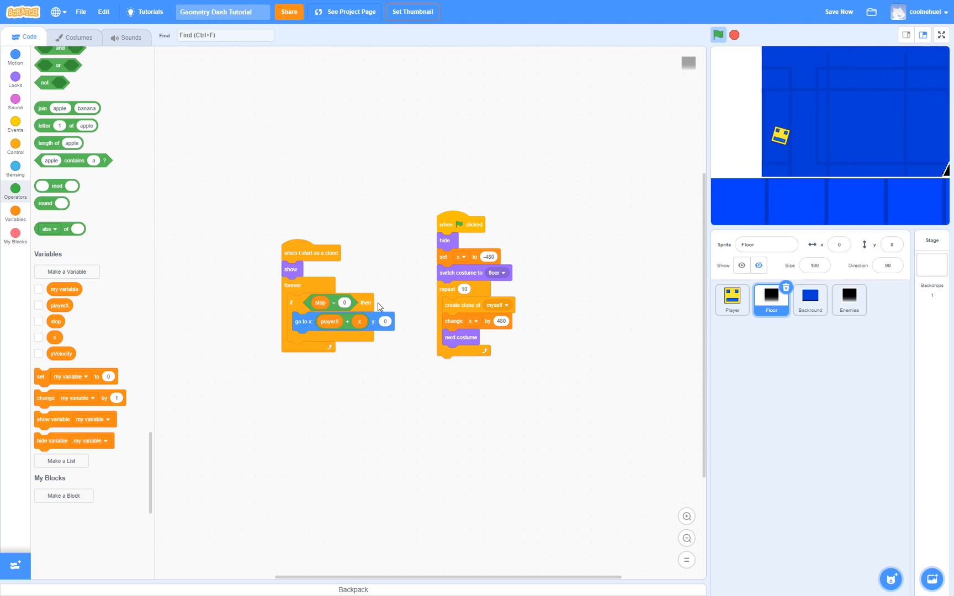
left_click(719, 35)
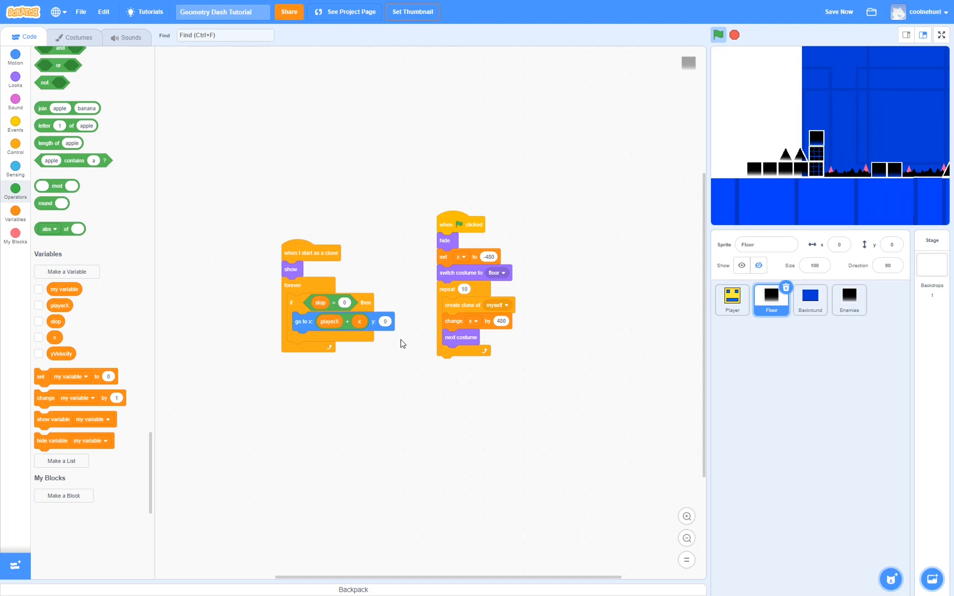
Add a 'set stop to' block after hide in the Player's loose receiver
left_click(732, 299)
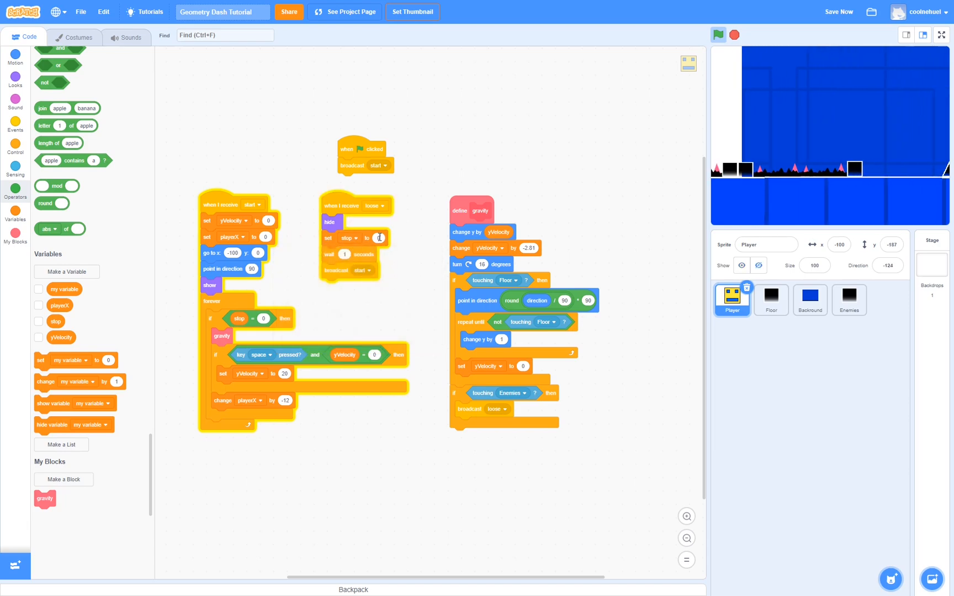
Run the game from the green flag repeatedly to check the player stops and respawns on spikes
left_click(718, 34)
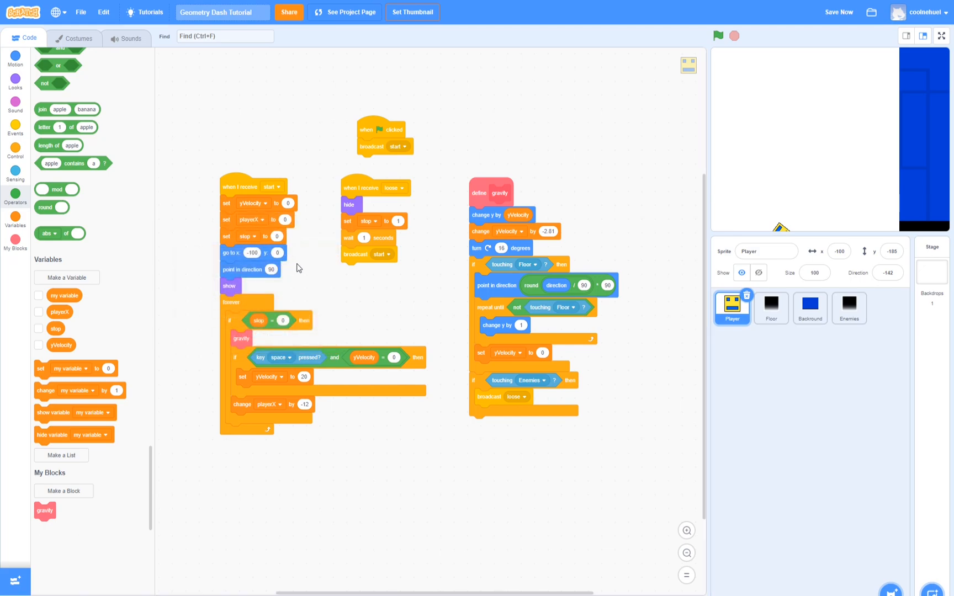
left_click(718, 35)
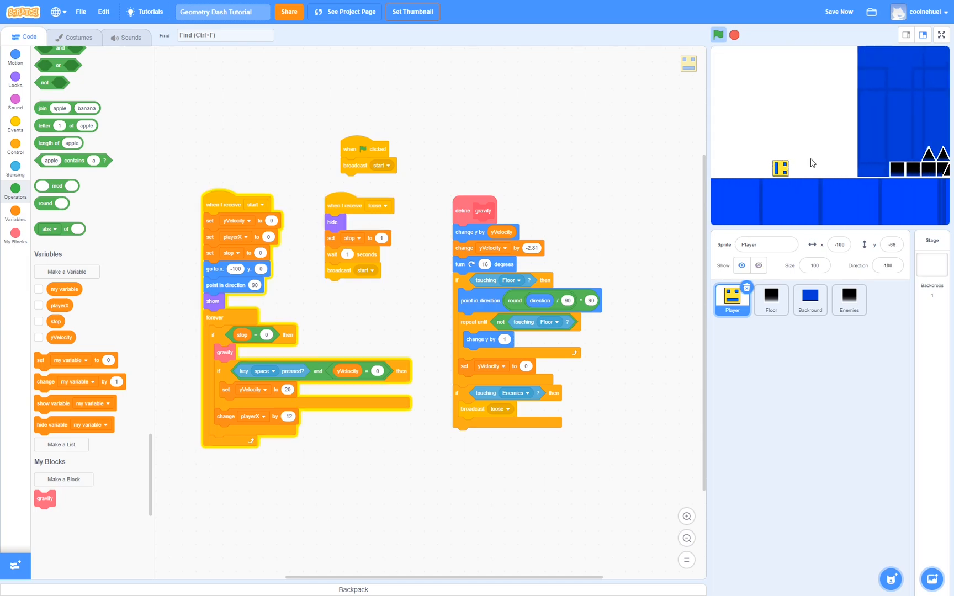
left_click(718, 35)
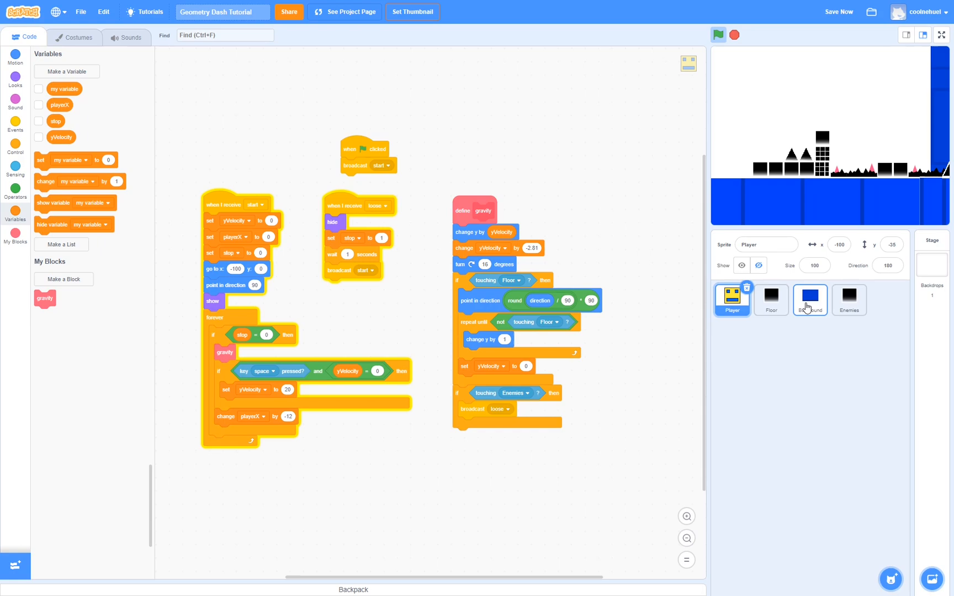
In the Backround sprite, scroll by playerX / 4 mod 480 and hang the forever loop under the green-flag script
left_click(810, 299)
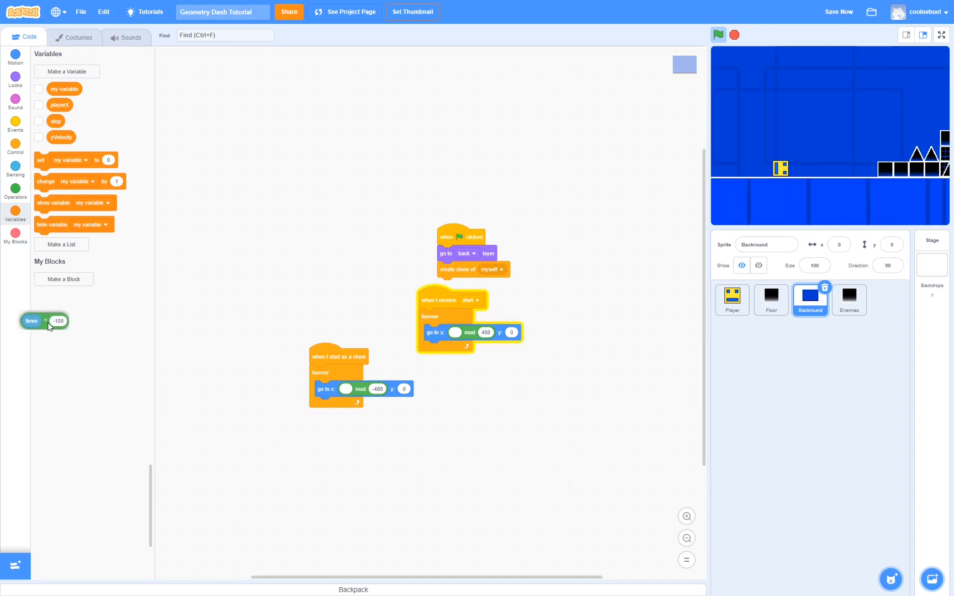
left_click(14, 189)
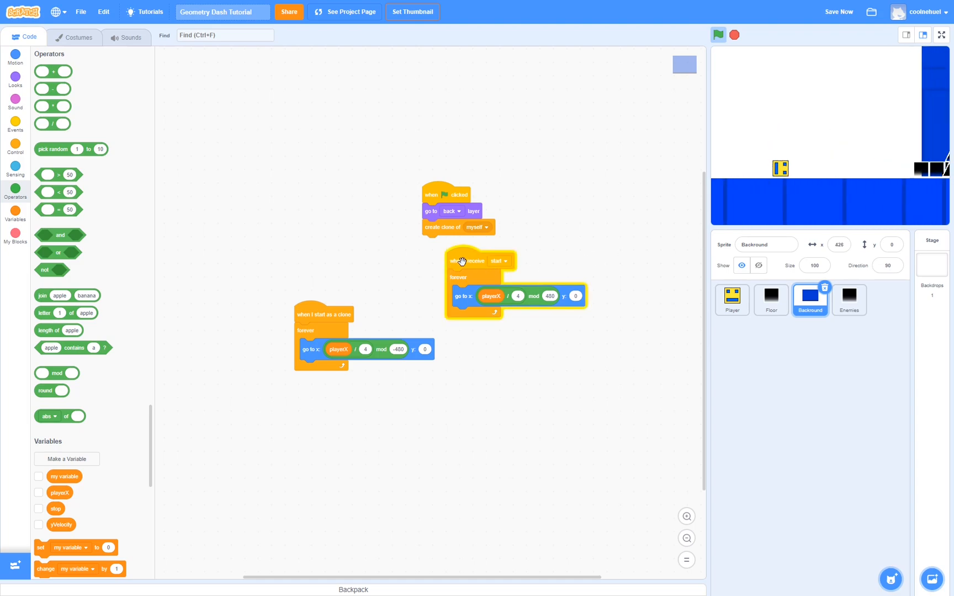
left_click_drag(462, 261, 259, 177)
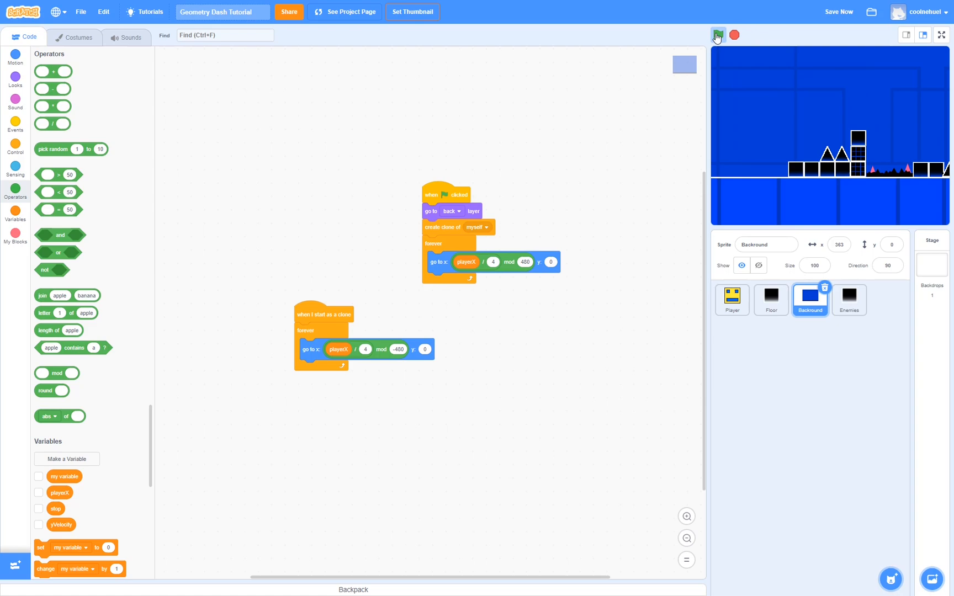
Start the game and switch the stage to full screen to watch the parallax background
left_click(719, 34)
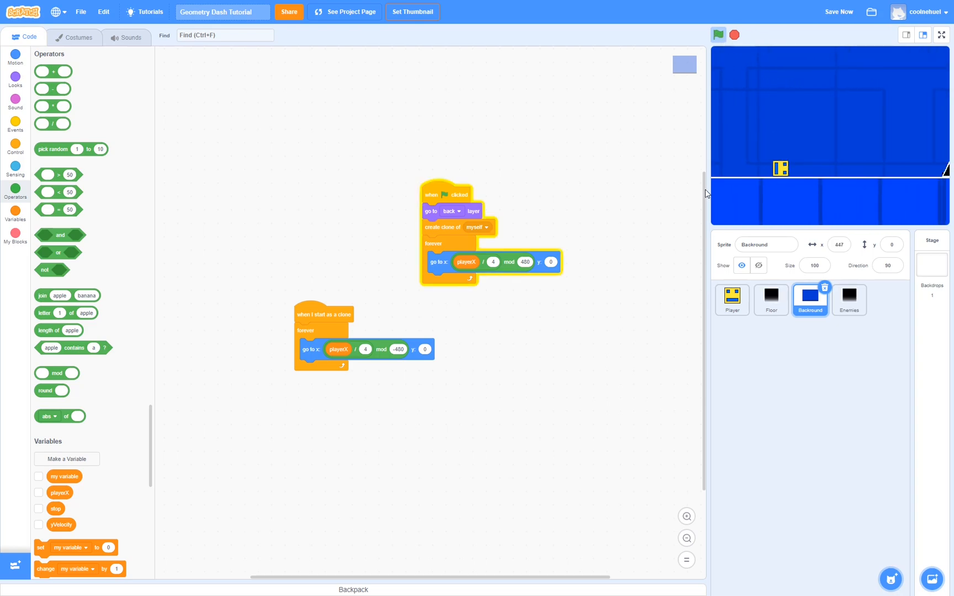
left_click(941, 35)
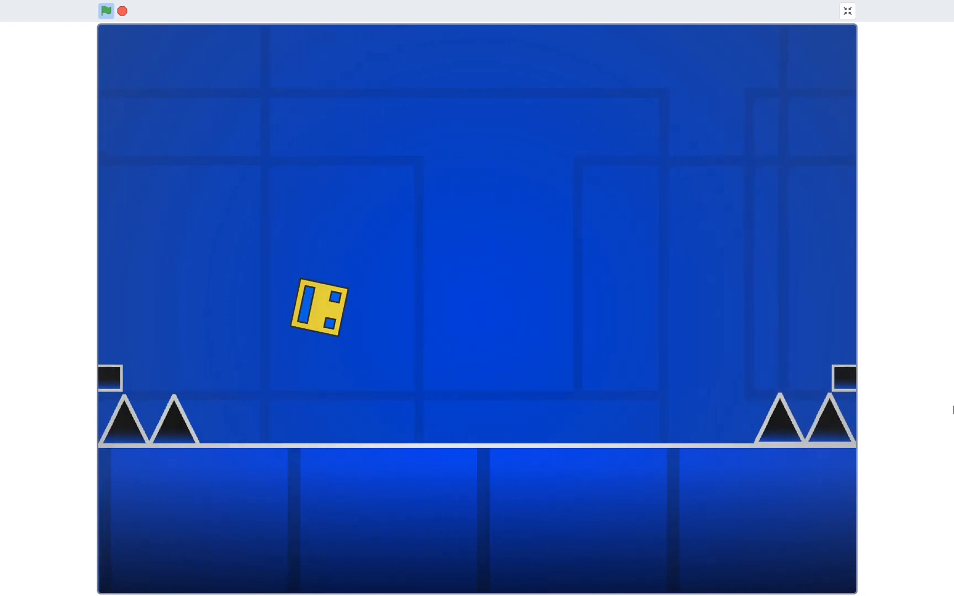